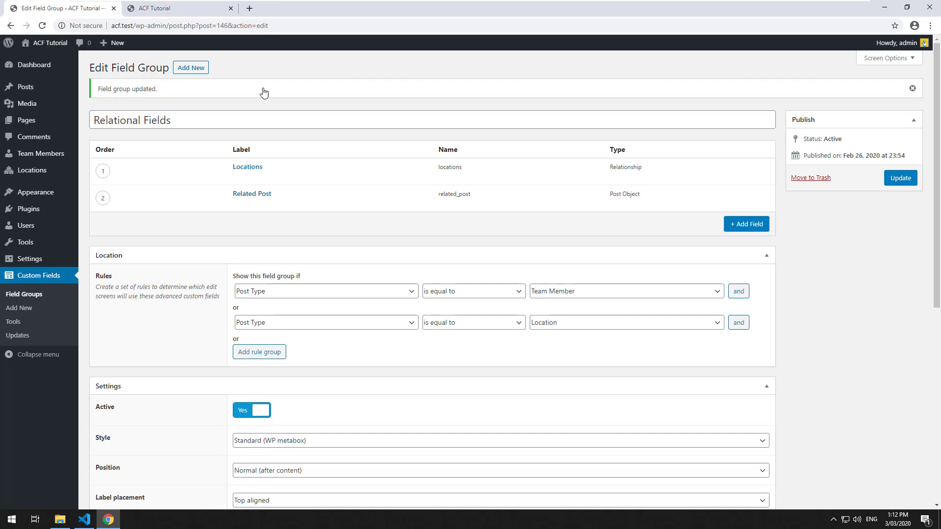
pyautogui.moveTo(794, 250)
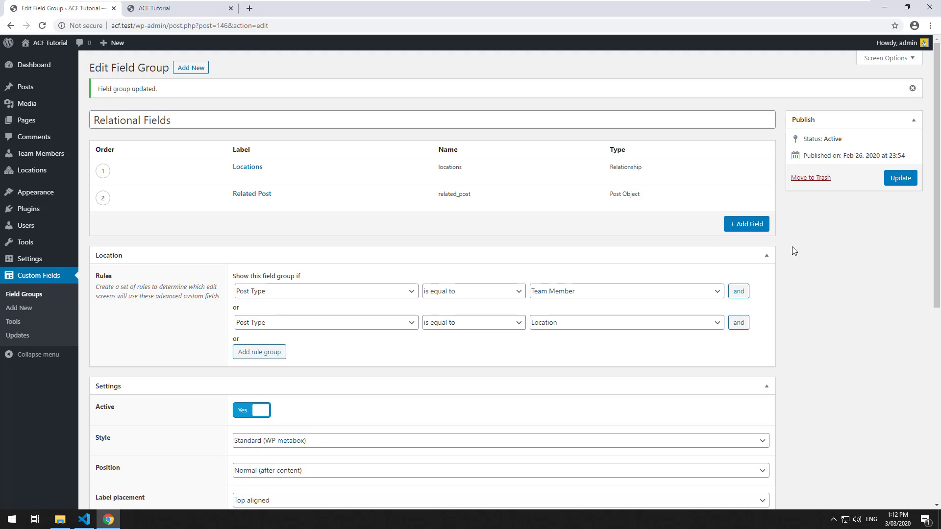
# - Add a new field of type Link labelled Link (name link) to the group
pyautogui.click(746, 224)
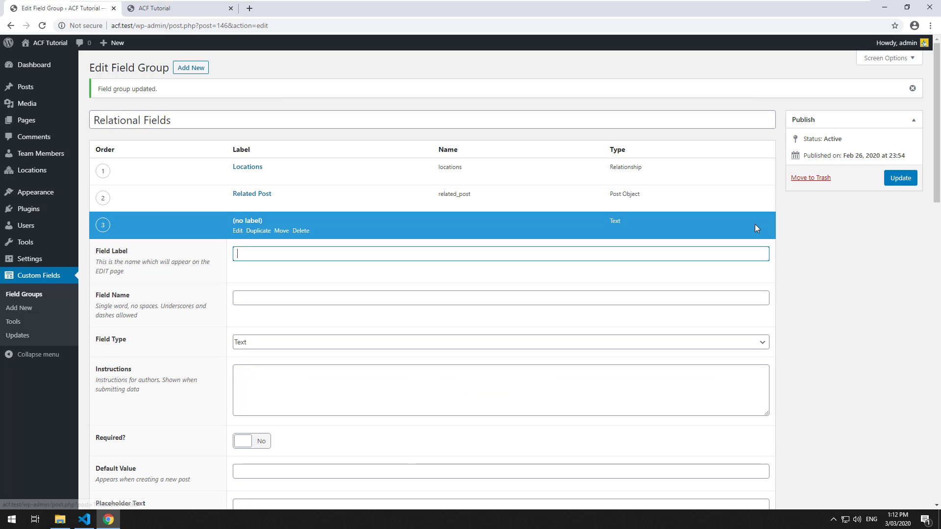
pyautogui.click(500, 342)
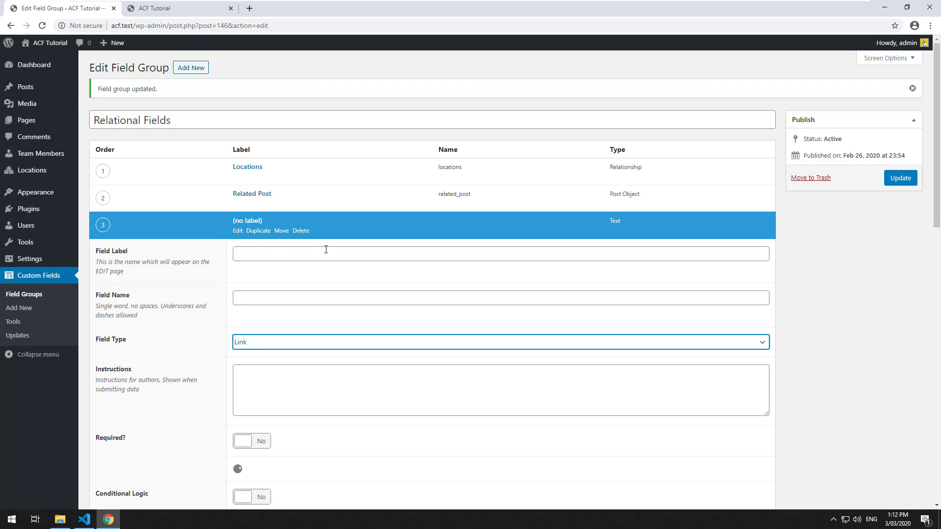
pyautogui.write('Link')
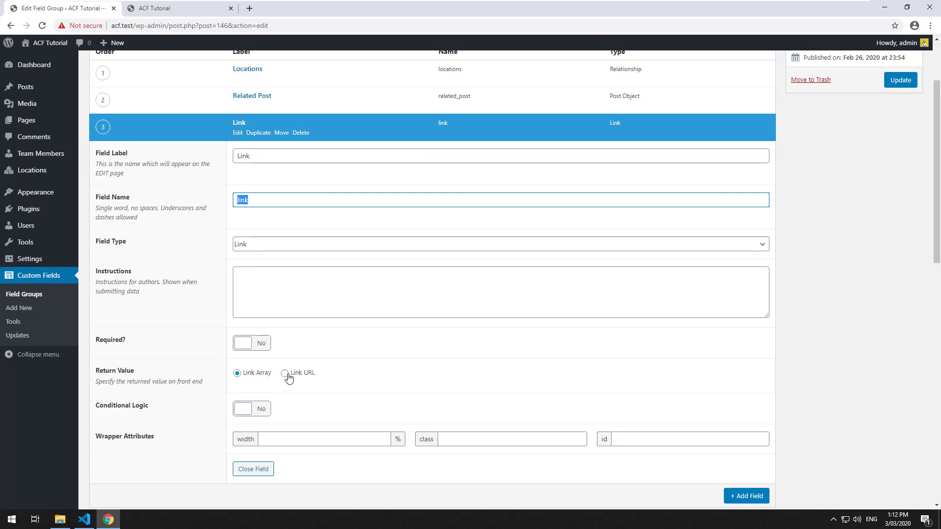
pyautogui.moveTo(376, 355)
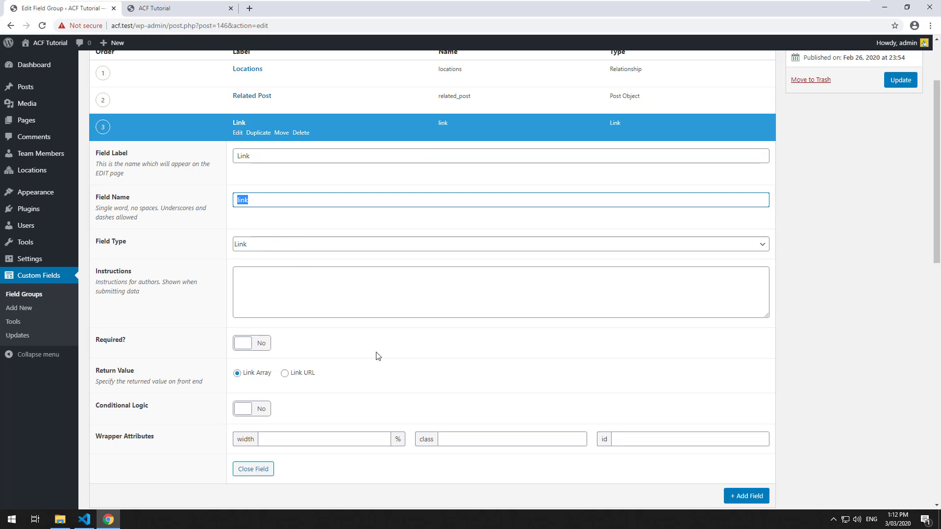
# - Open the Sydney location from the Locations list for editing and start choosing its Link
pyautogui.click(900, 79)
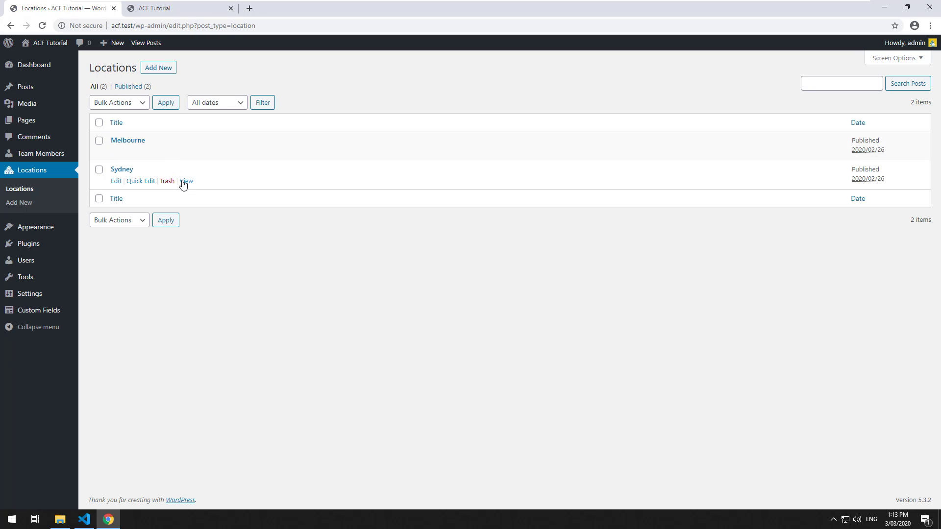
pyautogui.click(186, 180)
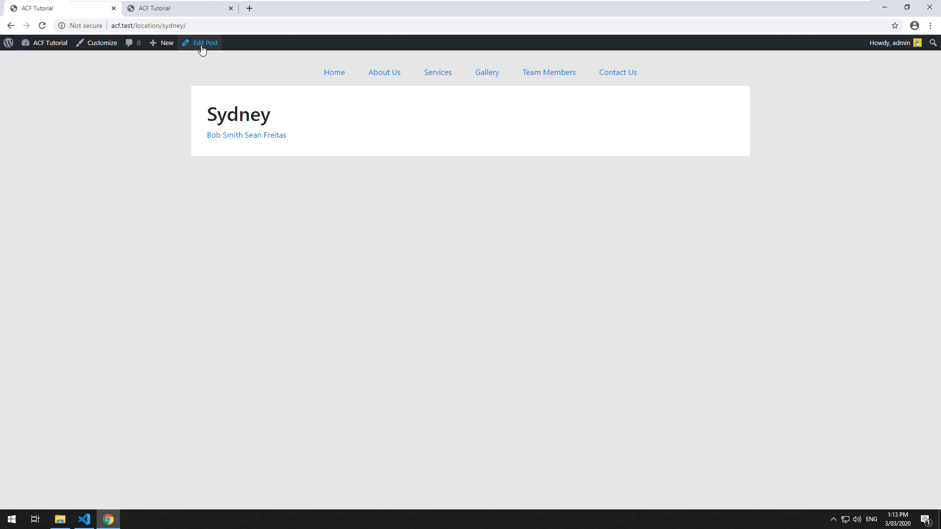
pyautogui.click(205, 42)
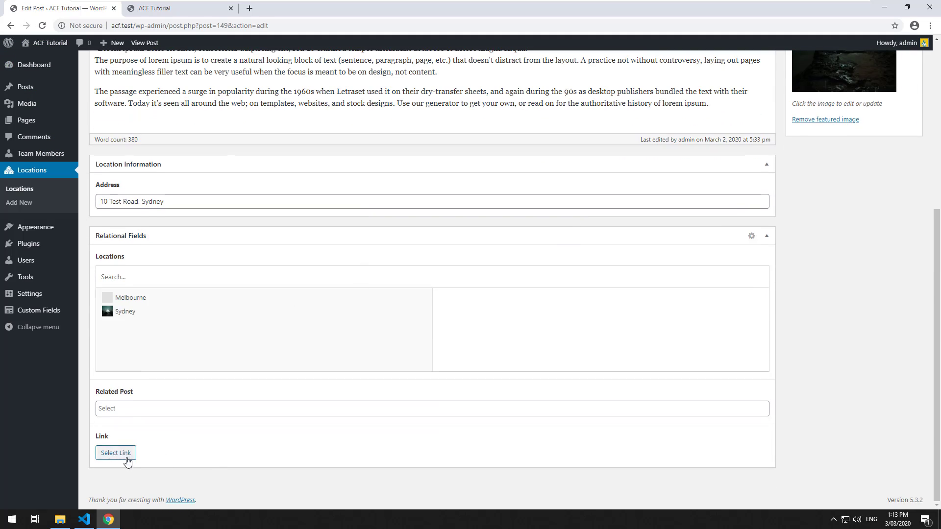
pyautogui.click(116, 452)
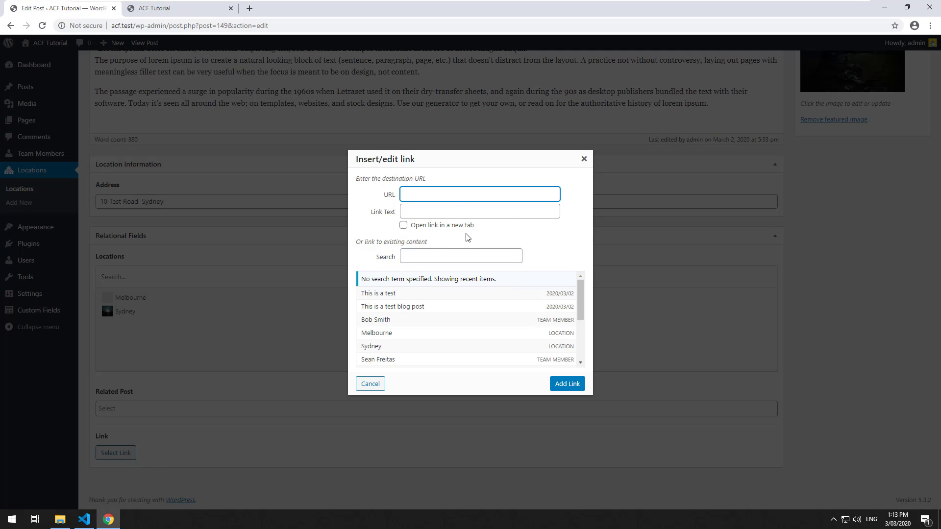
pyautogui.write('http://www.google.co')
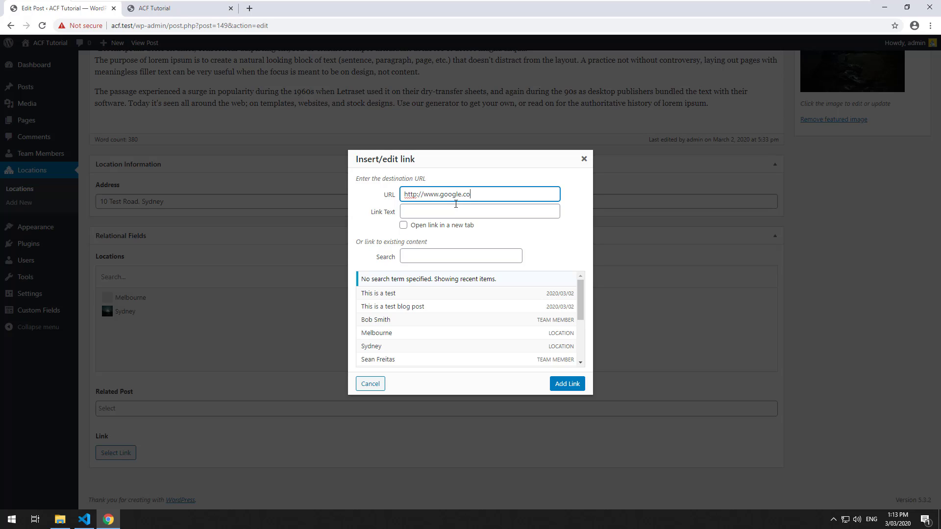
pyautogui.write('Clikc')
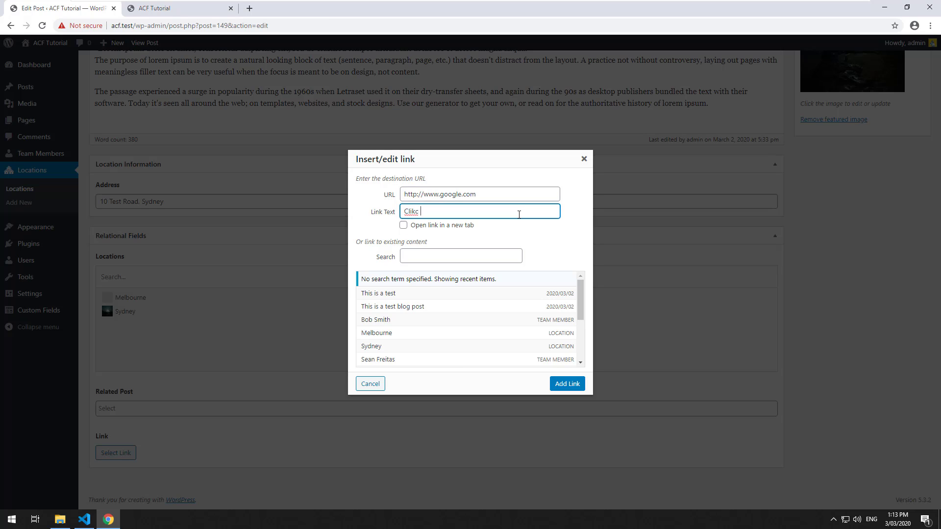
pyautogui.write('Click here to go to')
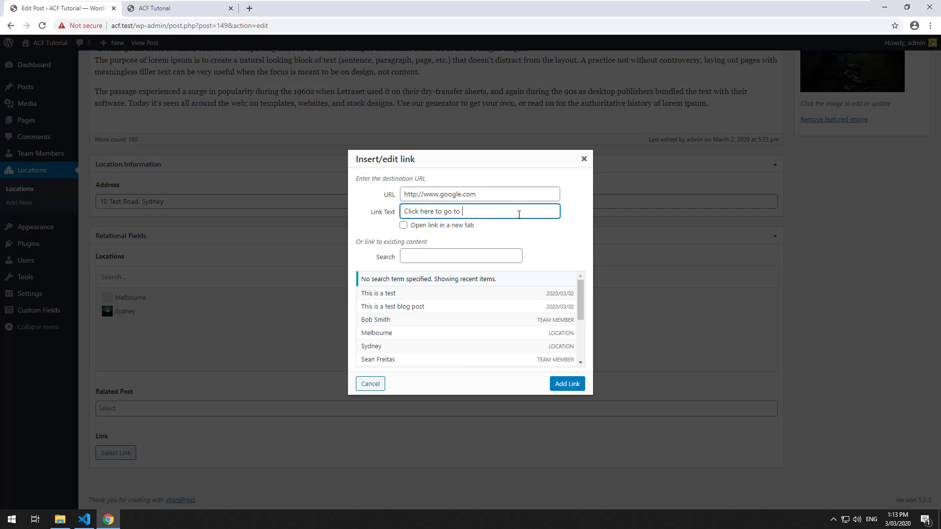
pyautogui.click(402, 226)
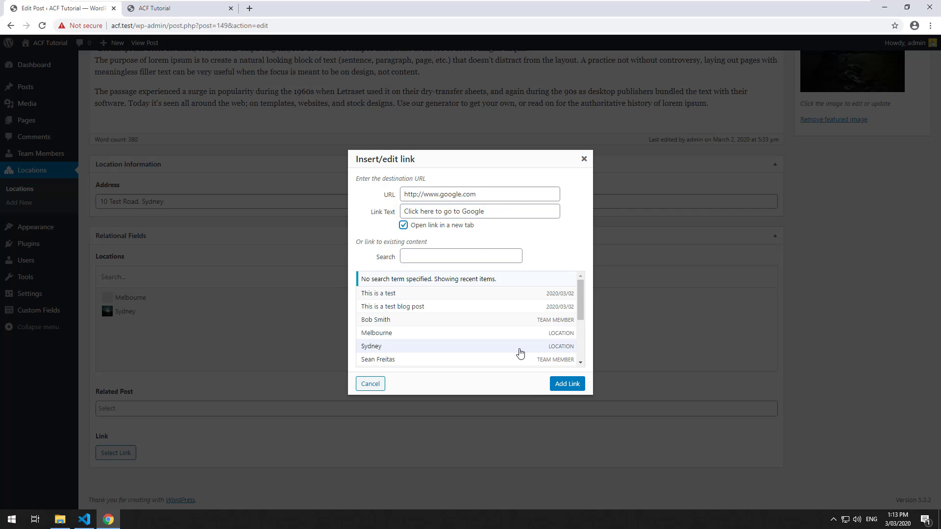
pyautogui.click(565, 383)
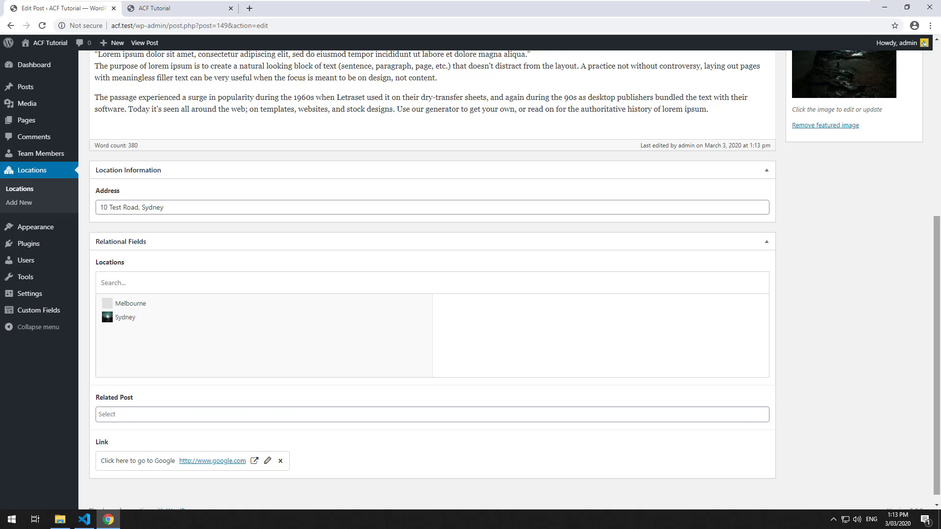
# - Remove the old team-members query code from single-location.php
pyautogui.click(83, 520)
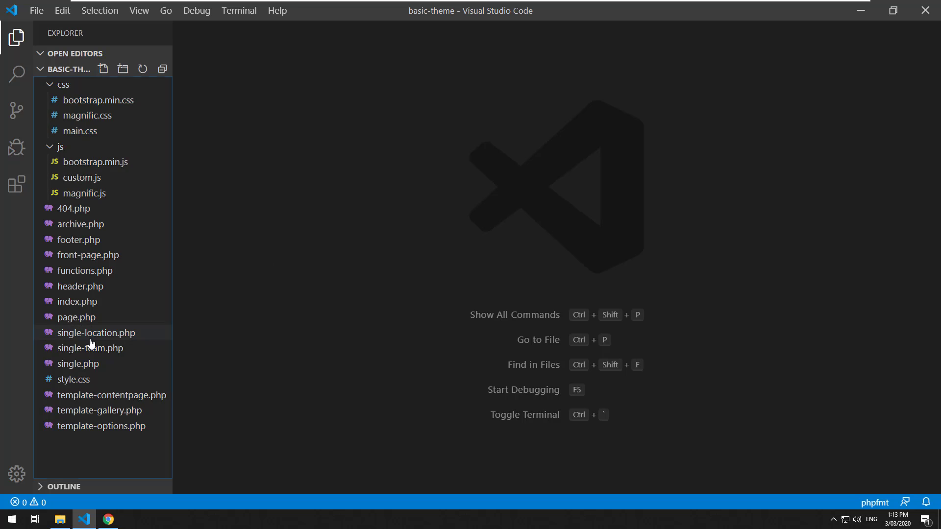
pyautogui.click(95, 332)
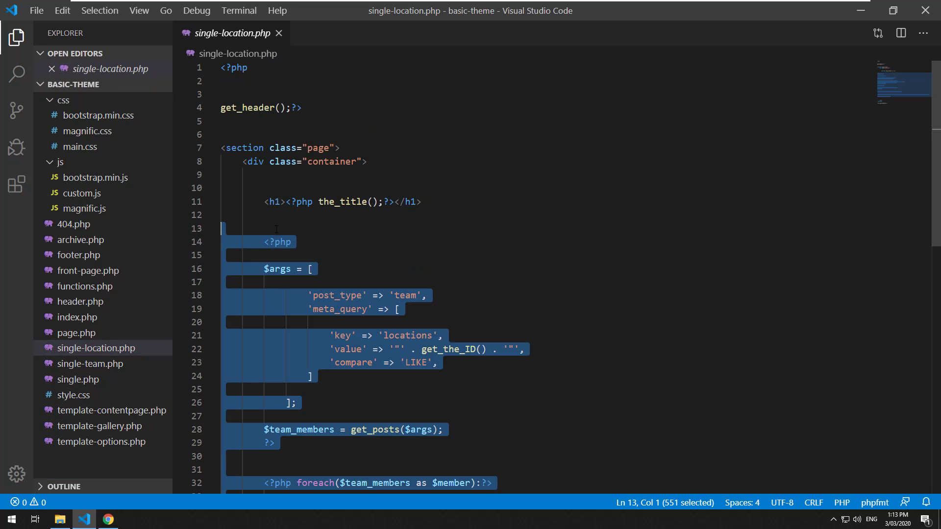
pyautogui.press('Delete')
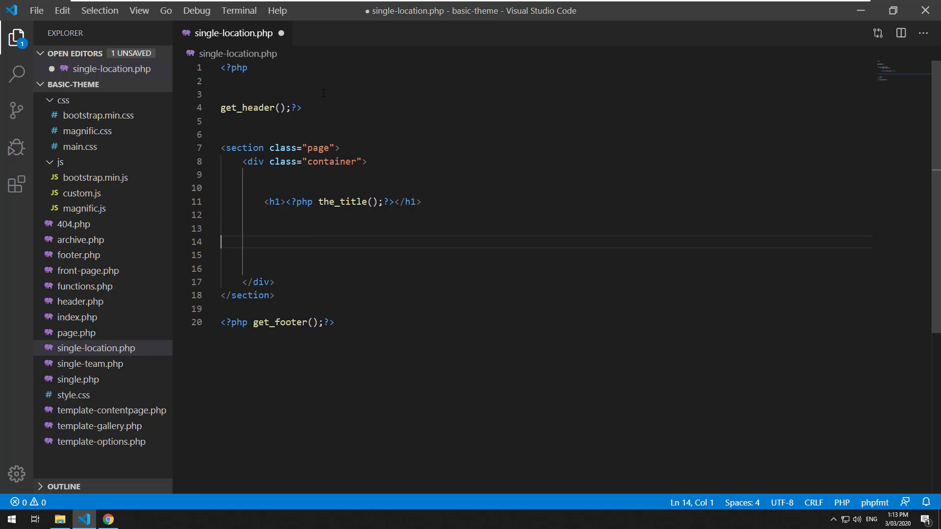
# - Fetch the link field into $link and print_r it inside a <pre> block for debugging
pyautogui.write('$')
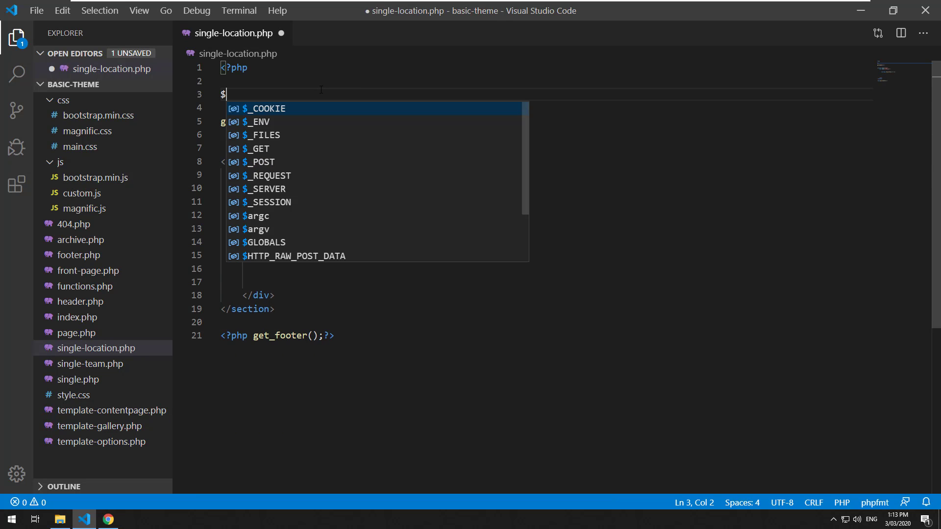
pyautogui.write('link = g')
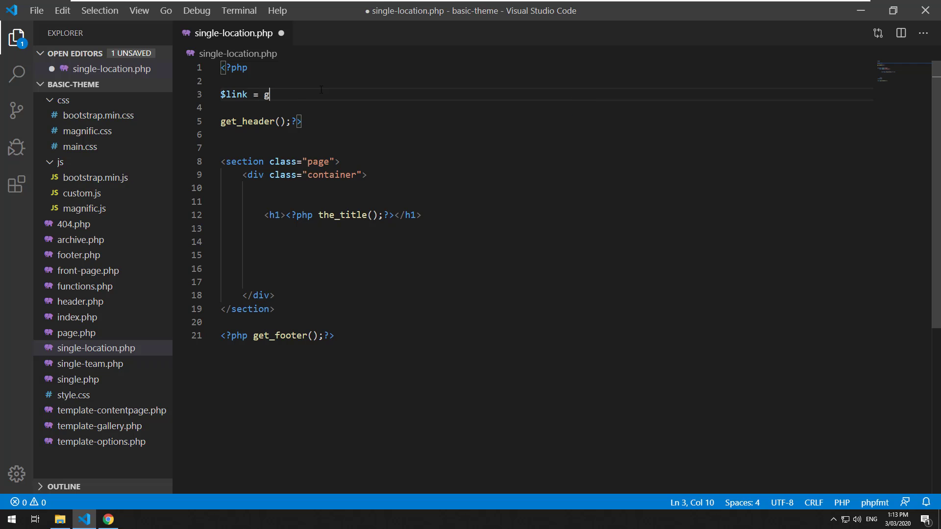
pyautogui.write("et_field('lion');")
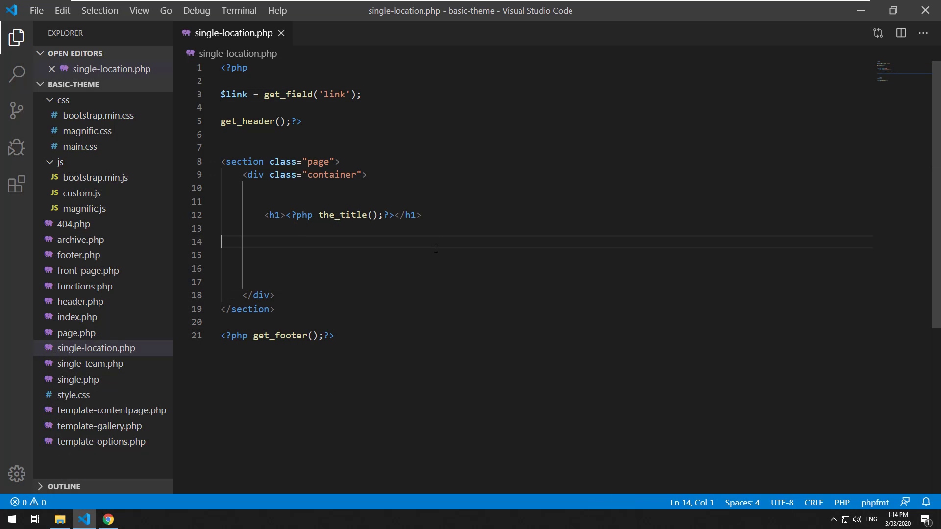
pyautogui.write('<p[re><?')
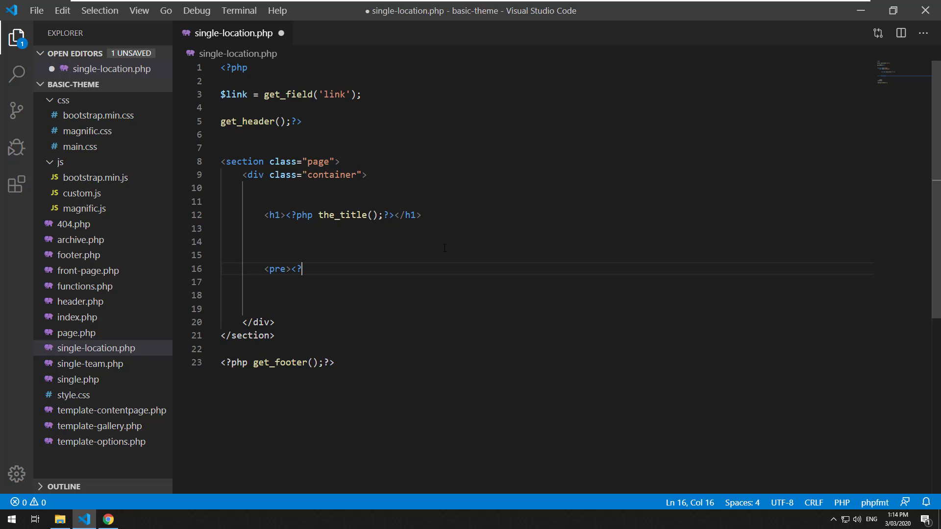
pyautogui.write('php echp print_r(')
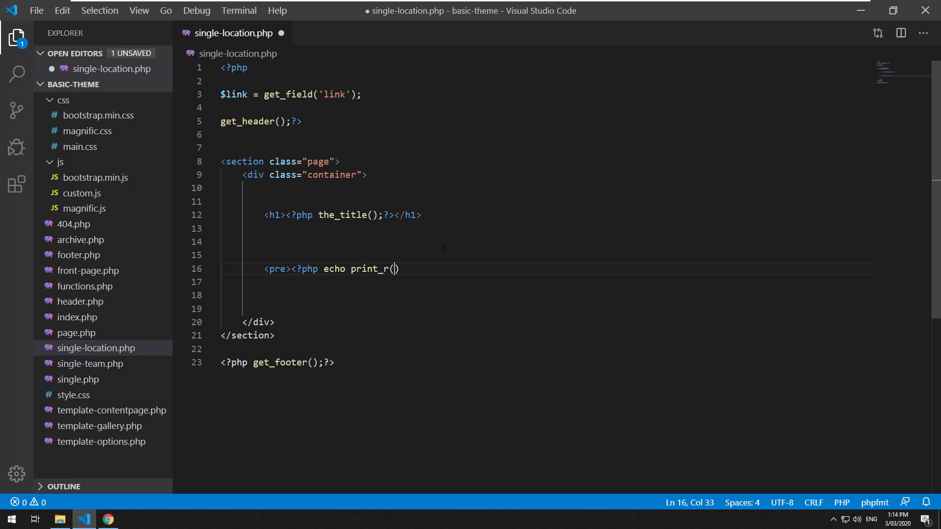
pyautogui.write('$link);?></pre>')
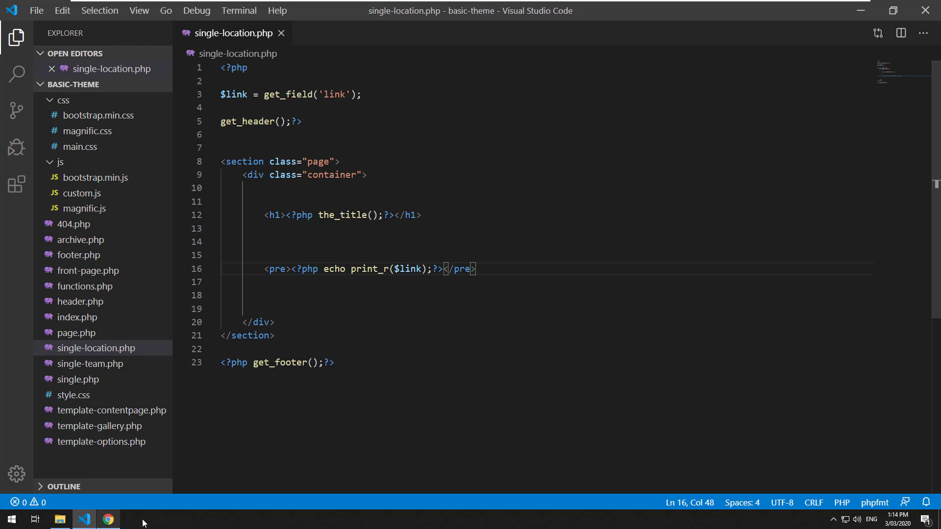
pyautogui.click(107, 520)
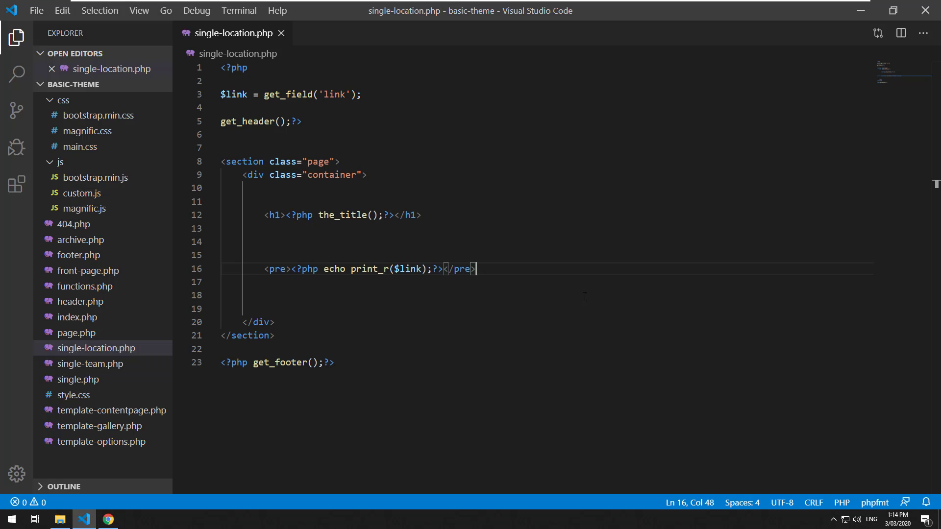
# - Inside an if($link) block, output an anchor with href from $link['url'] and target from $link['target']
pyautogui.press('Enter')
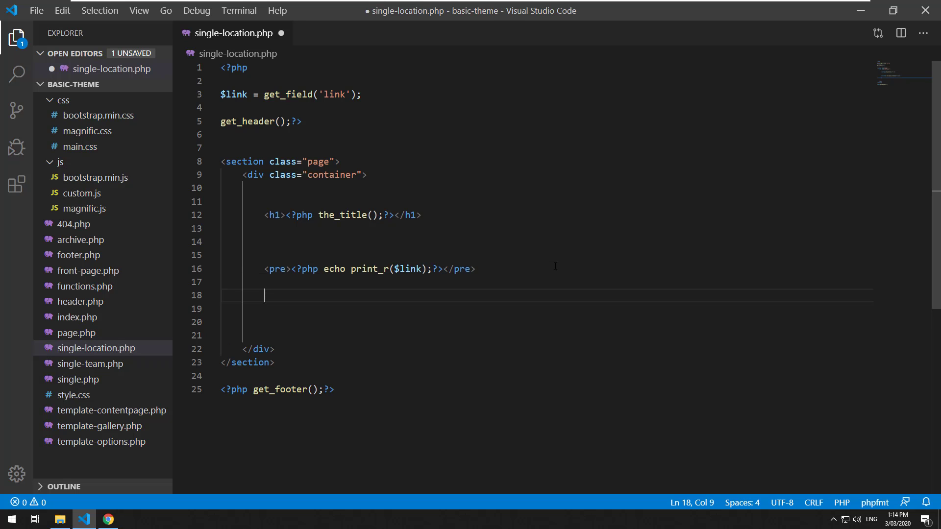
pyautogui.write('<?php if($link):?>')
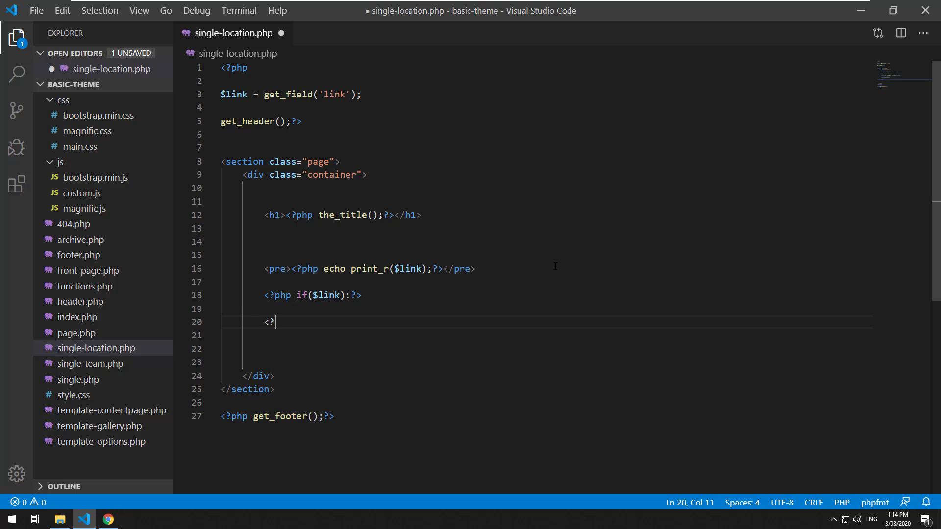
pyautogui.write('php endif;?>')
pyautogui.write('a href=">')
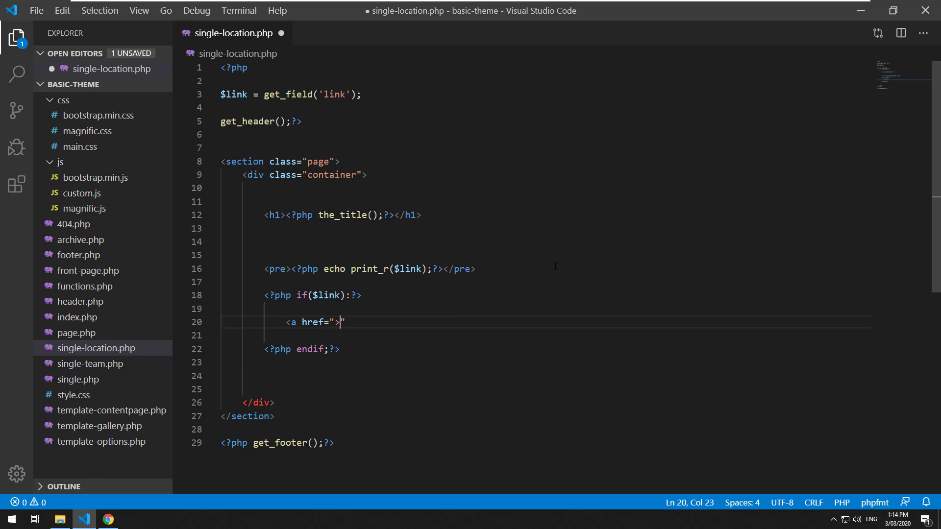
pyautogui.write('<?php echo')
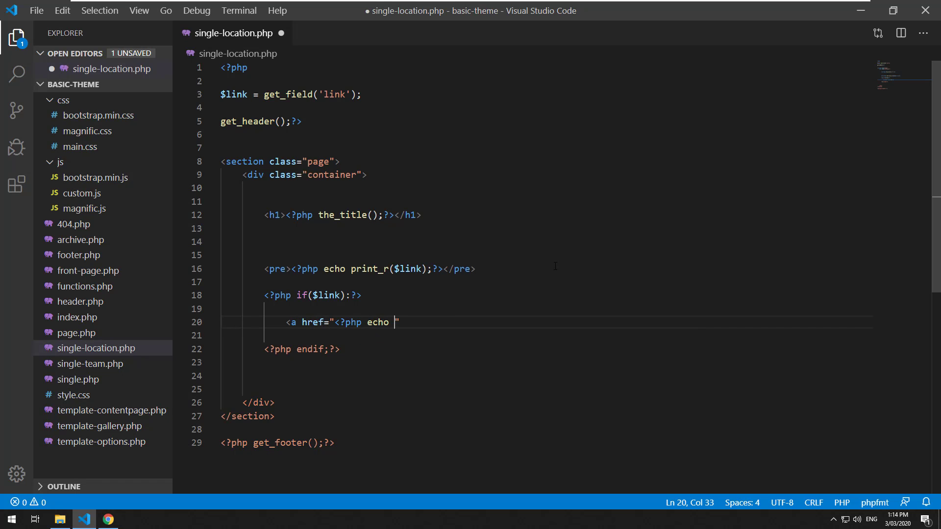
pyautogui.write("$link['")
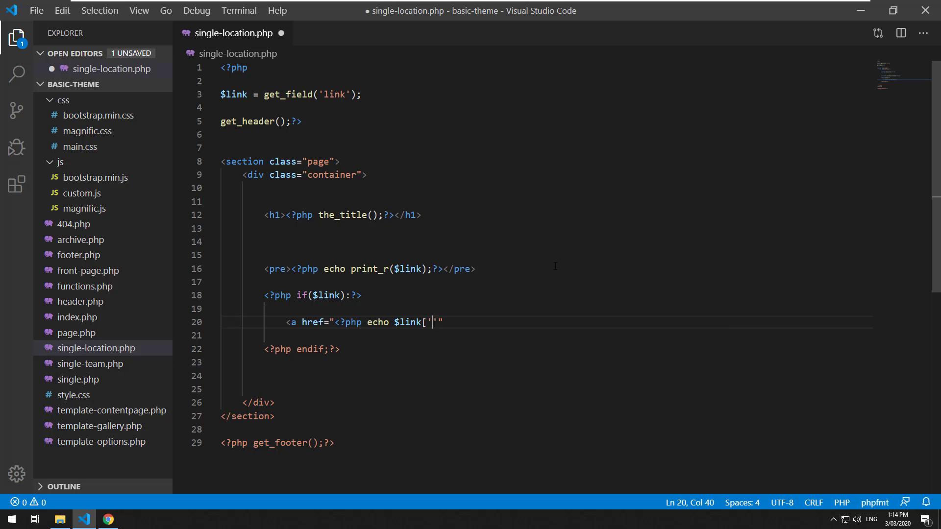
pyautogui.write("url'];?>")
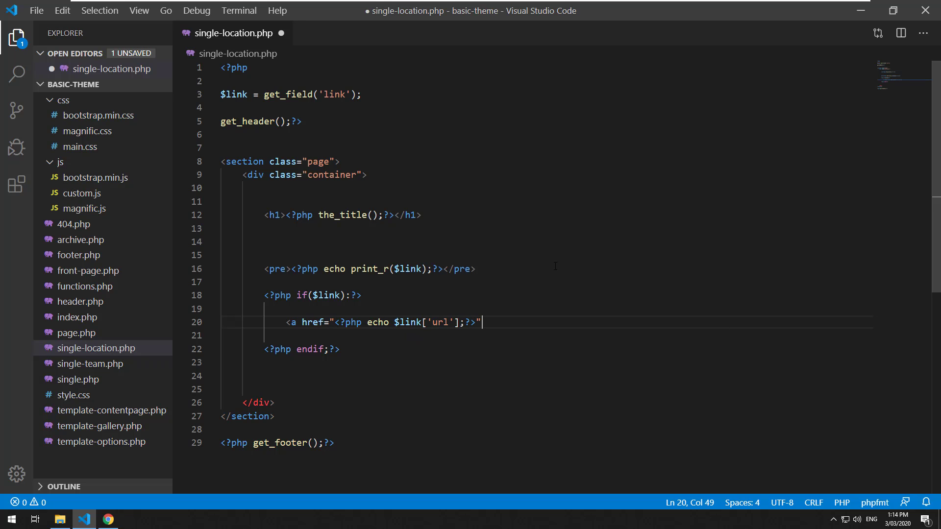
pyautogui.write('target="<')
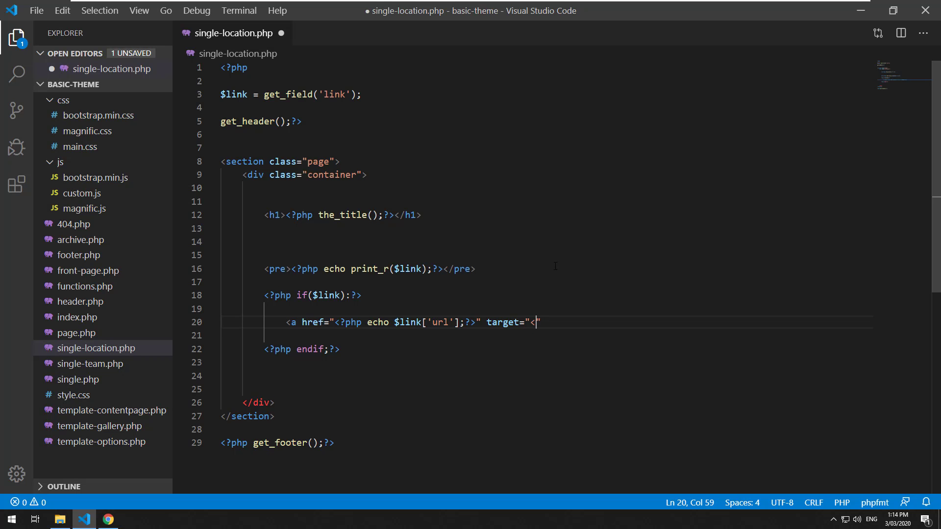
pyautogui.write('?php echop')
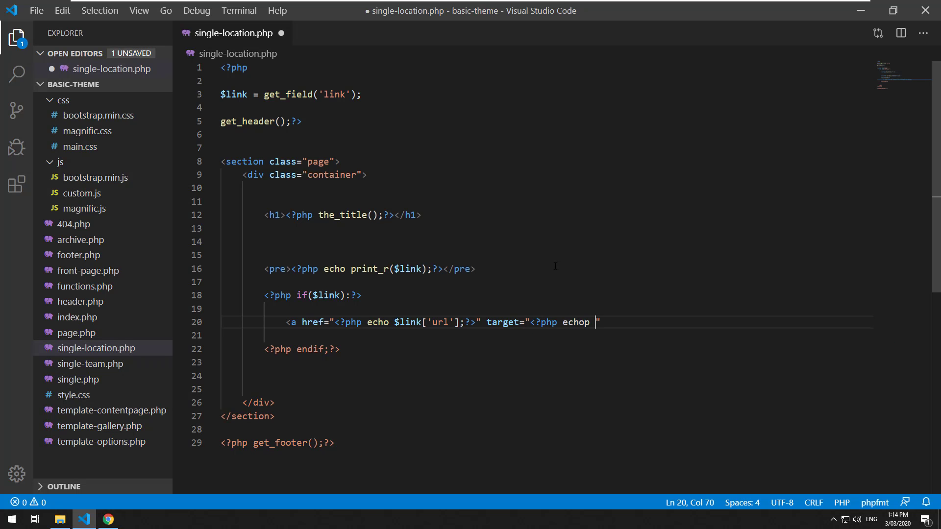
pyautogui.write("$link['target'];?>")
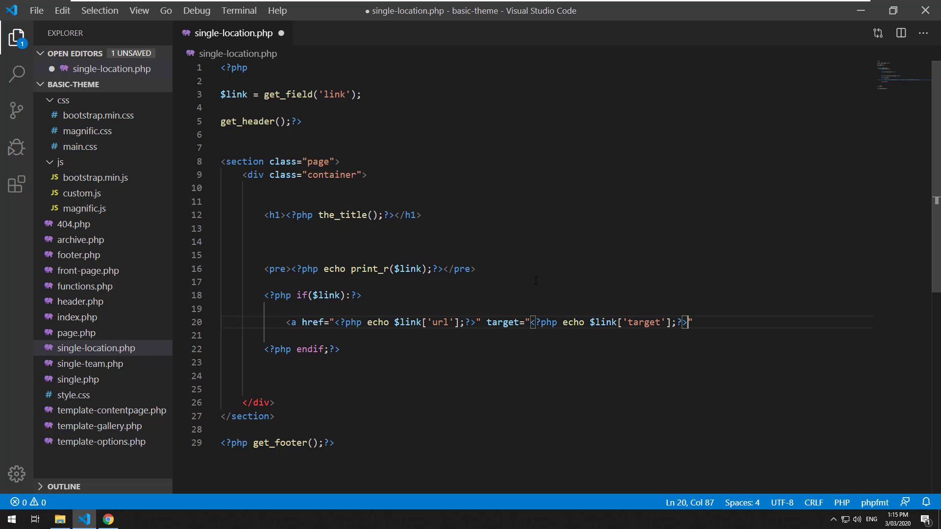
# - Use $link['title'] as the anchor text after checking the printed array, then disable the debug print
pyautogui.click(108, 520)
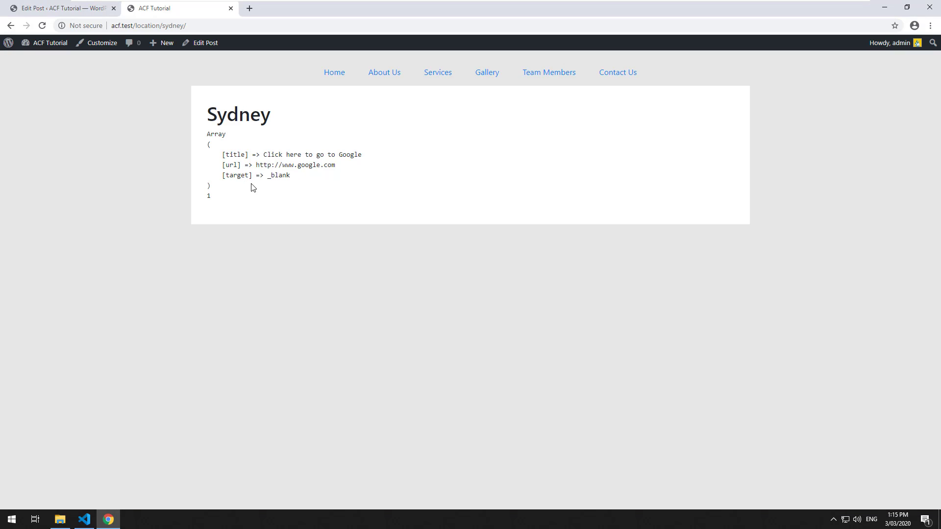
pyautogui.doubleClick(235, 154)
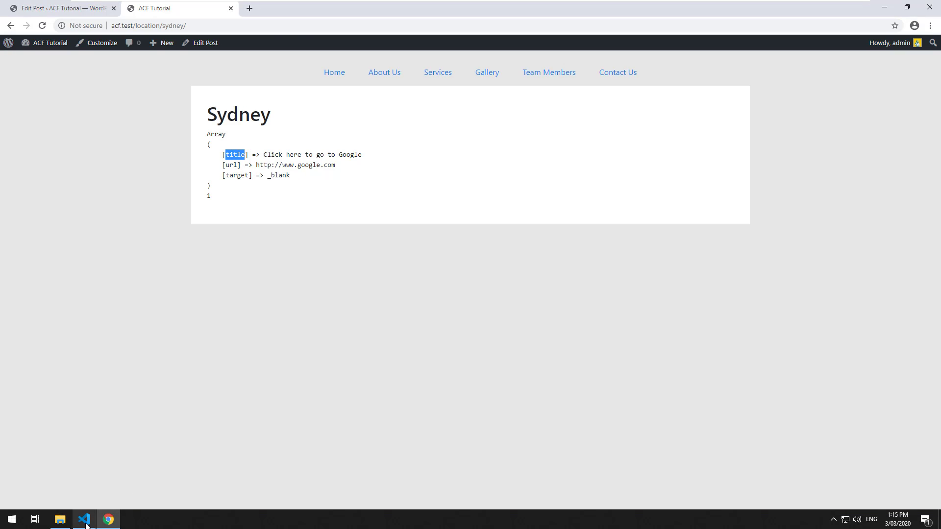
pyautogui.click(84, 519)
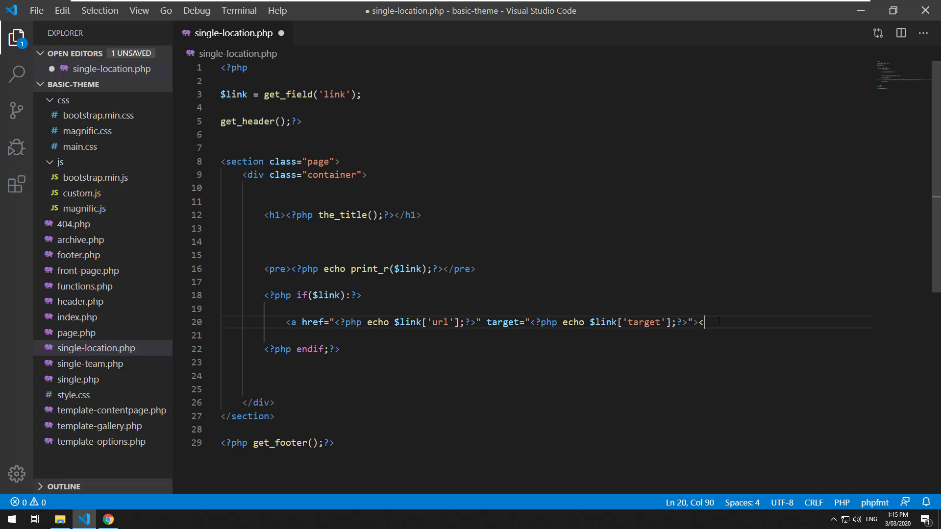
pyautogui.write('<?php echop')
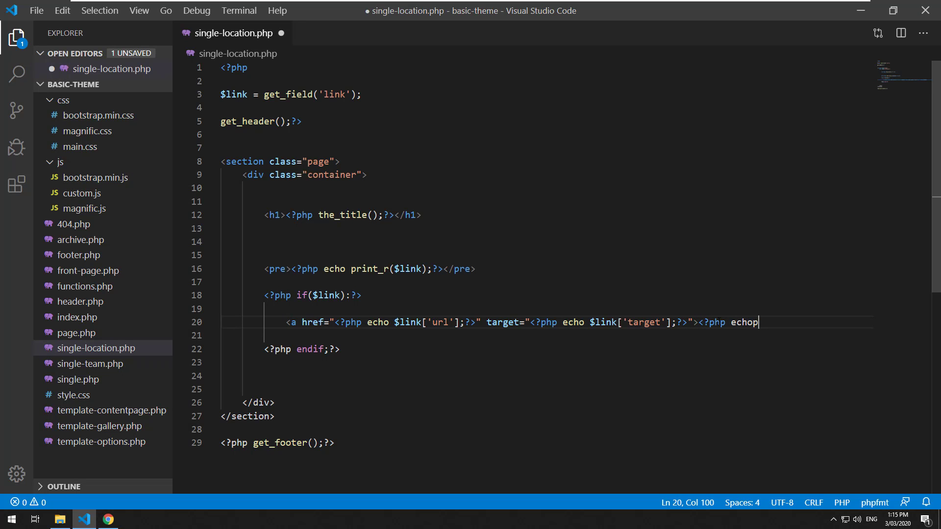
pyautogui.write("$link['title'];?></a>")
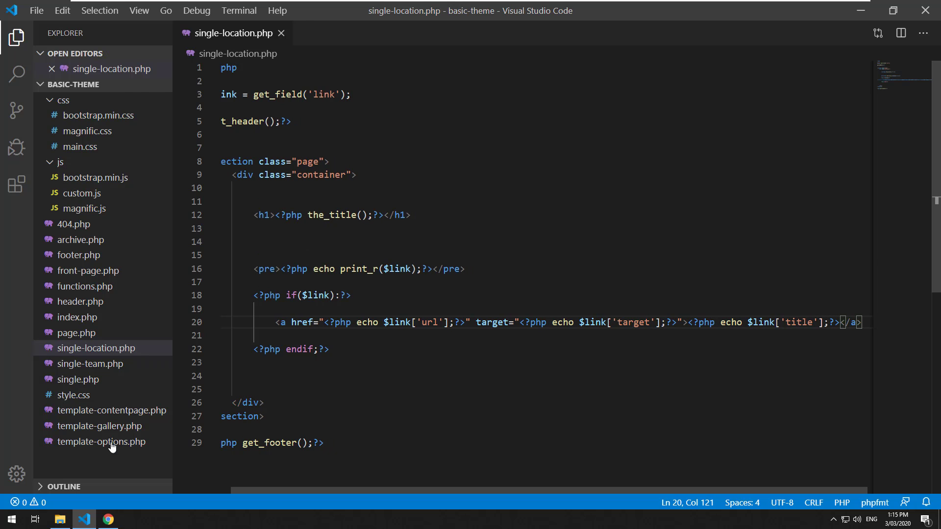
pyautogui.click(107, 519)
pyautogui.write(' //')
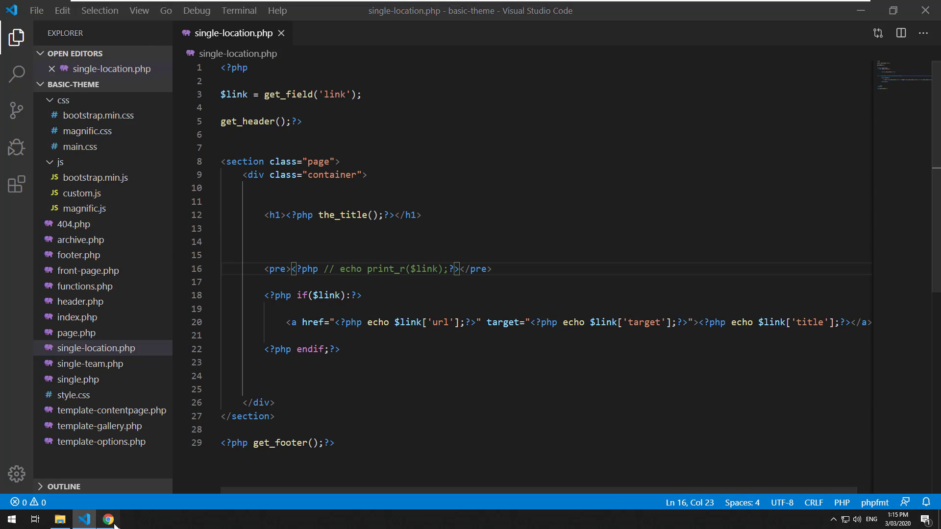
# - Test the Google link on the Sydney page and return to editing the post
pyautogui.click(108, 519)
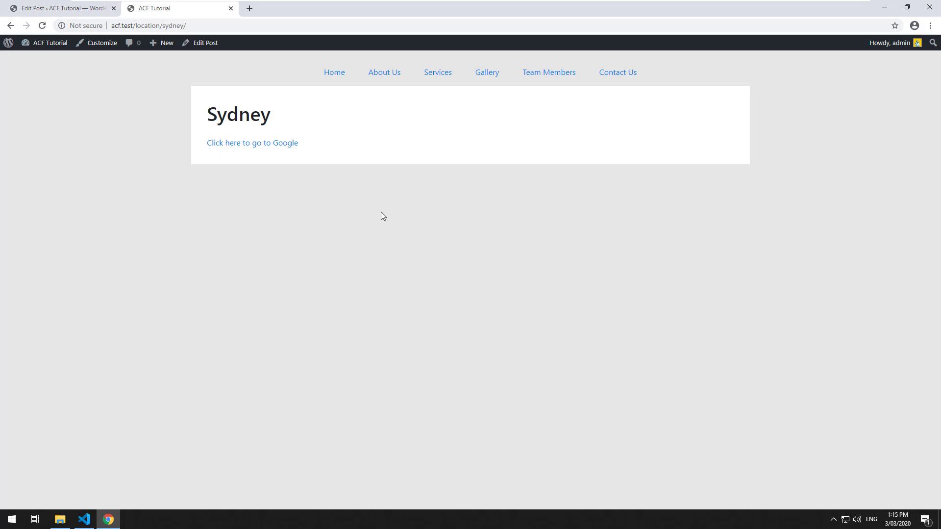
pyautogui.click(252, 143)
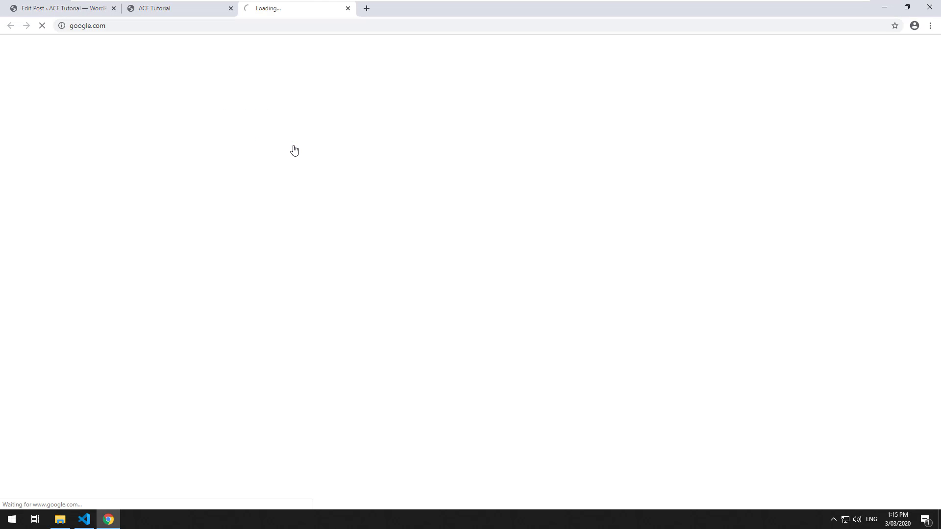
pyautogui.click(57, 8)
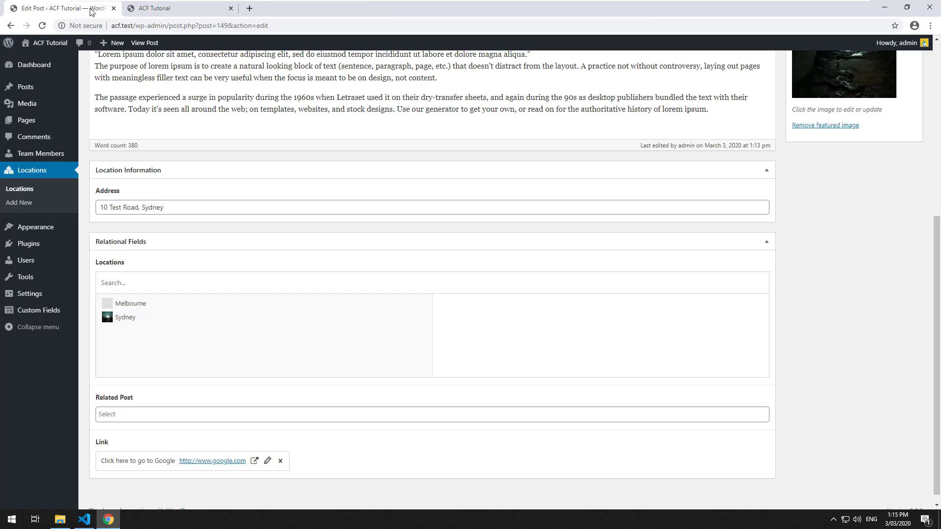
# - Untick 'Open link in a new tab' on the Link field, confirm it, and test the link opens in place
pyautogui.click(267, 462)
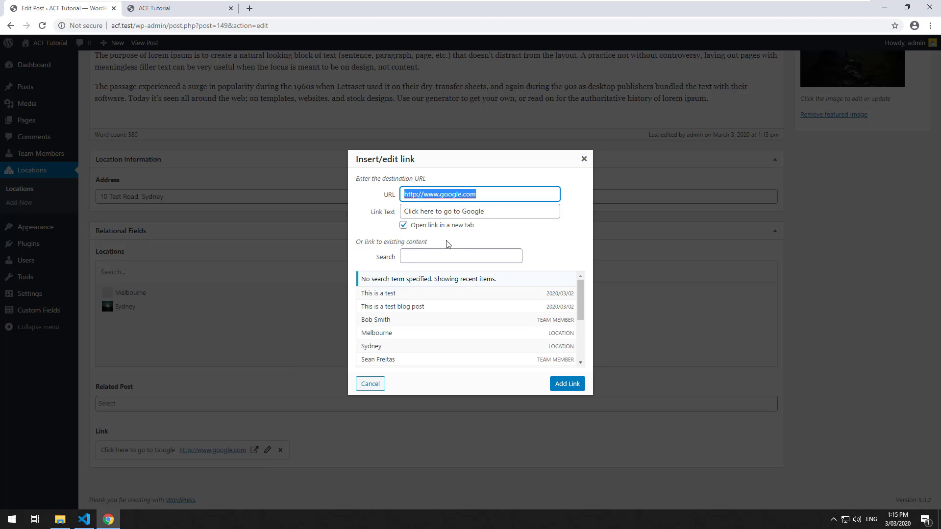
pyautogui.click(403, 225)
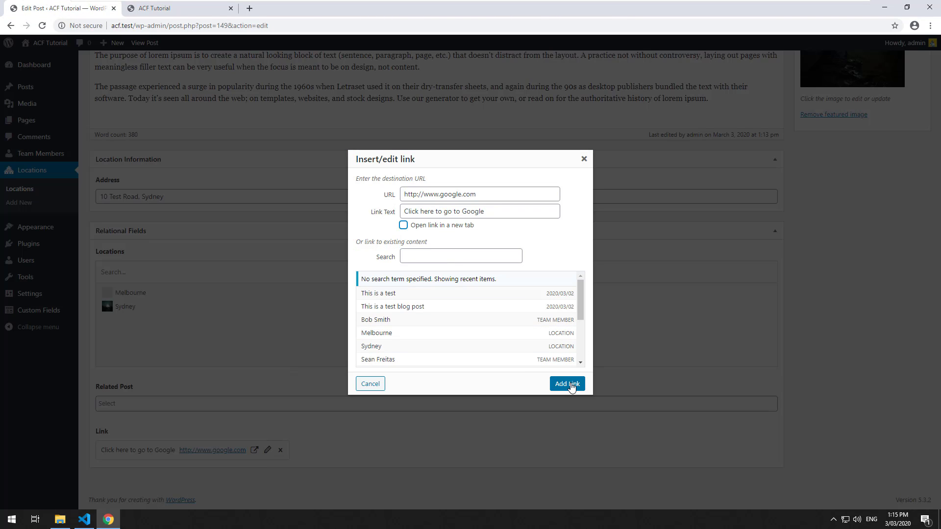
pyautogui.click(565, 383)
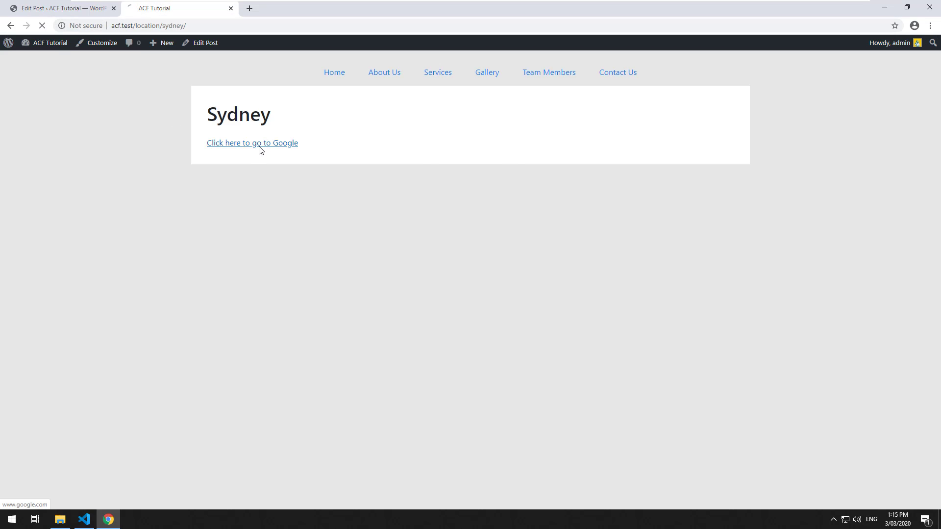
pyautogui.click(57, 8)
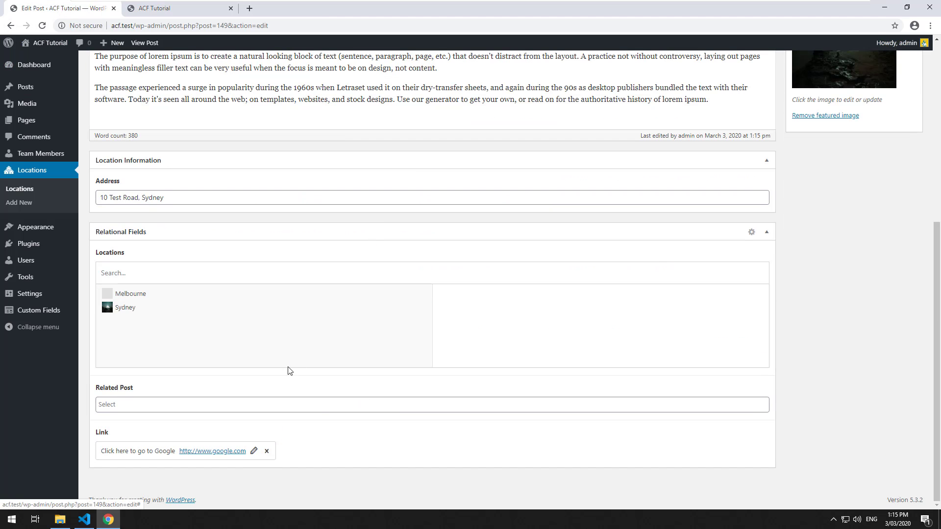
# - Point the Link field at the gallery page with the text 'See our gallery'
pyautogui.click(253, 450)
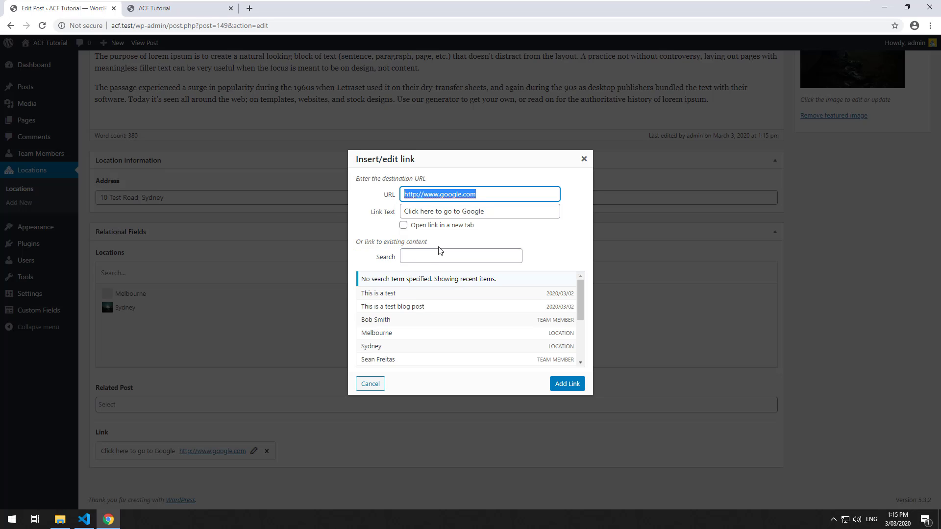
pyautogui.click(461, 255)
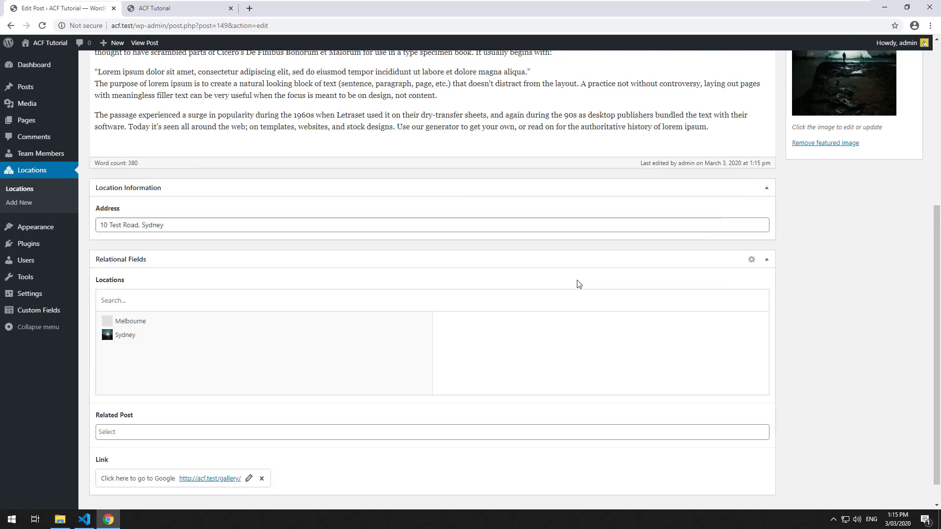
pyautogui.click(248, 478)
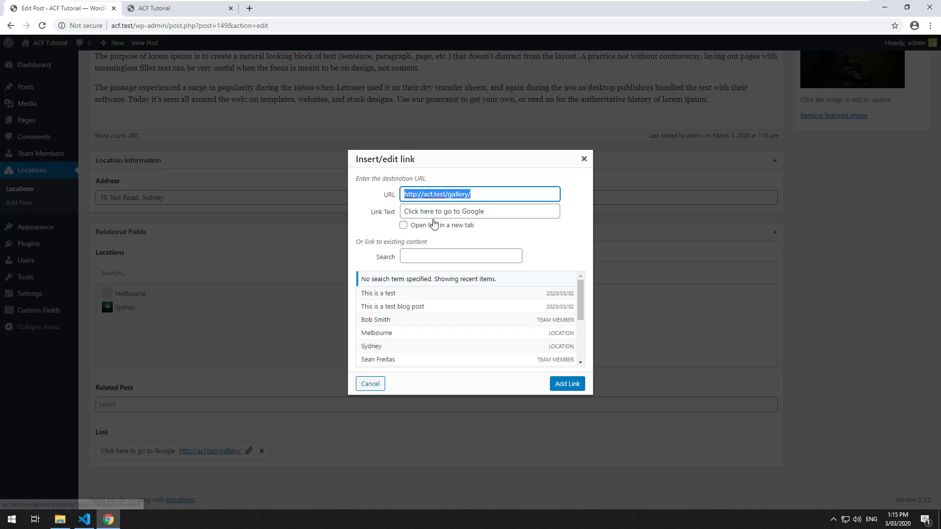
pyautogui.write('See our gallery')
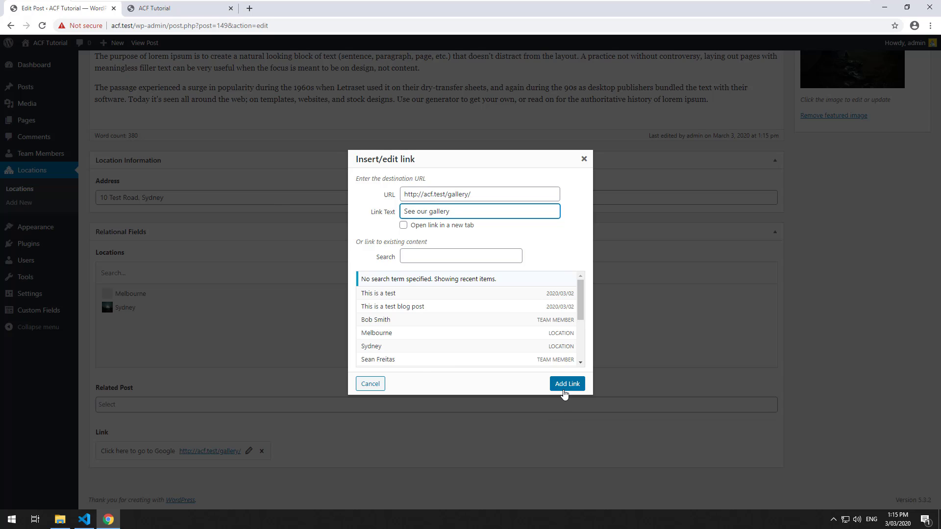
pyautogui.click(565, 383)
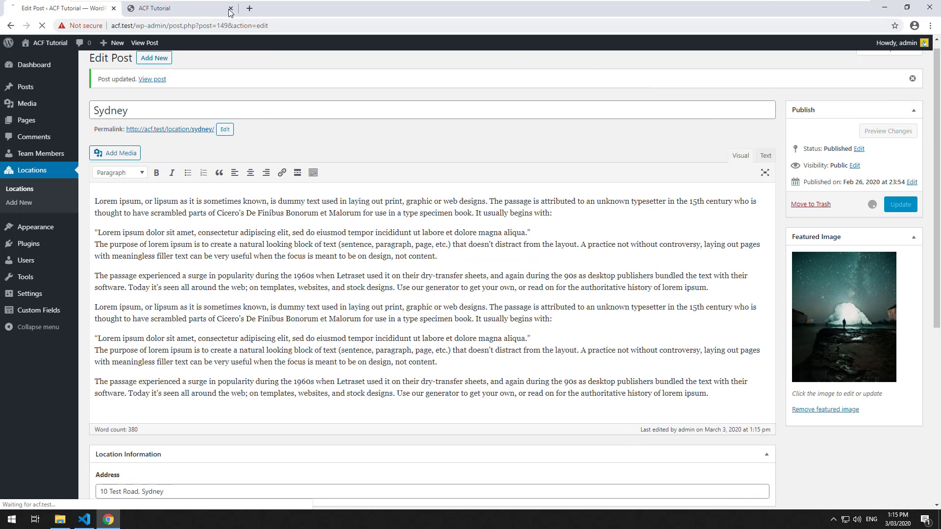
# - Follow the See our gallery link on the Sydney page to the Gallery
pyautogui.click(174, 8)
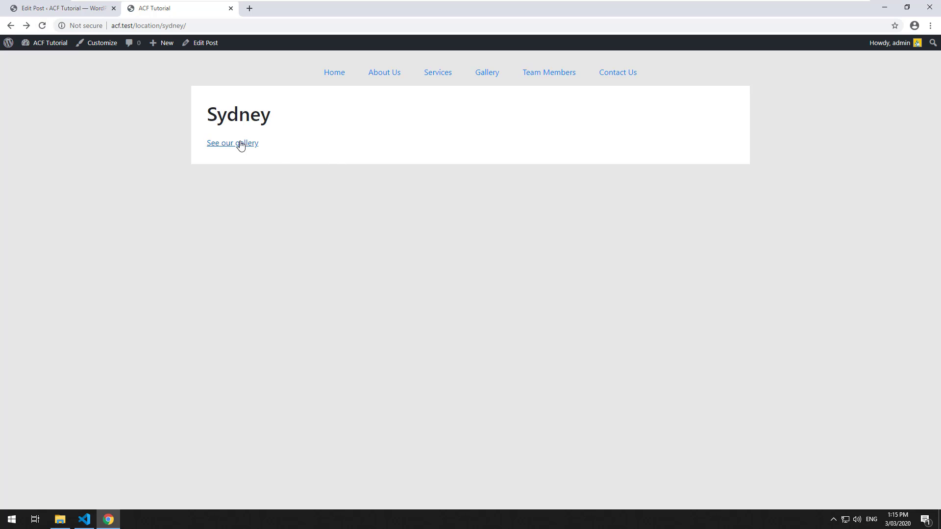
pyautogui.click(232, 143)
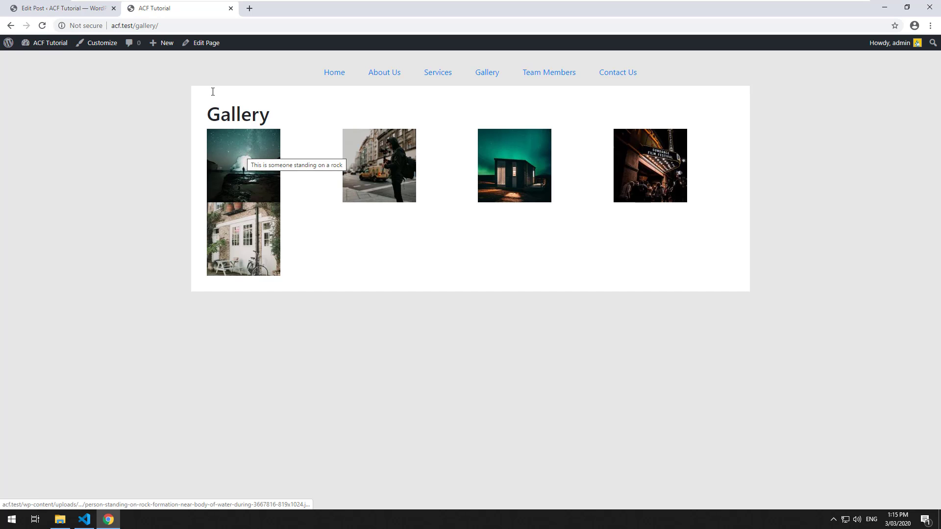
pyautogui.click(60, 8)
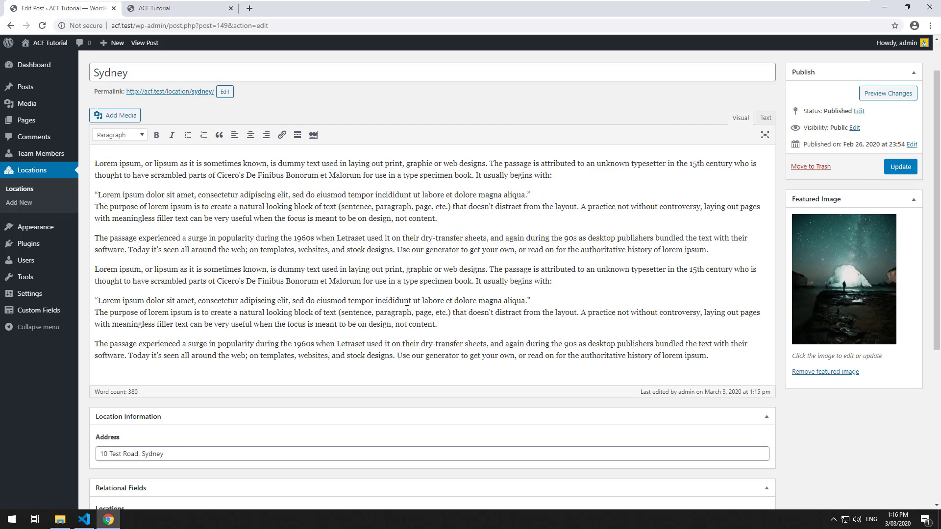
pyautogui.scroll(-3)
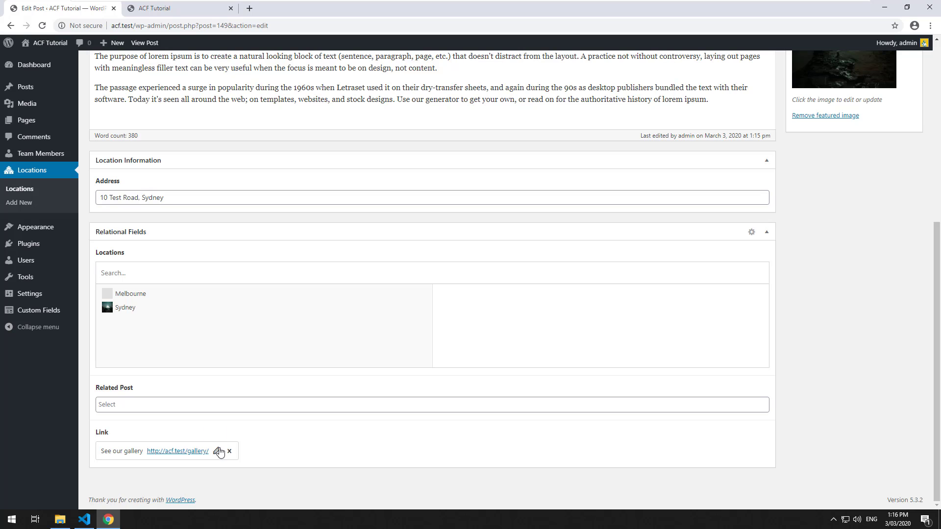
pyautogui.moveTo(216, 451)
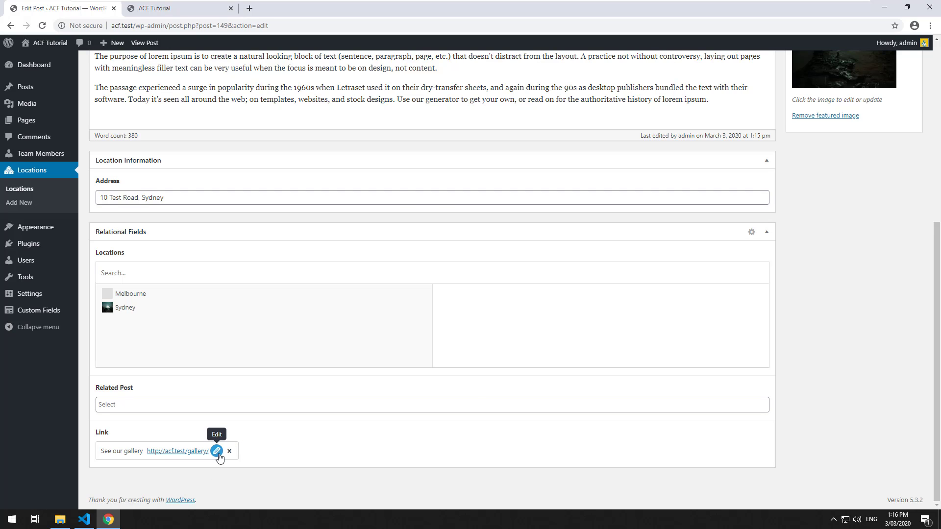
pyautogui.click(215, 451)
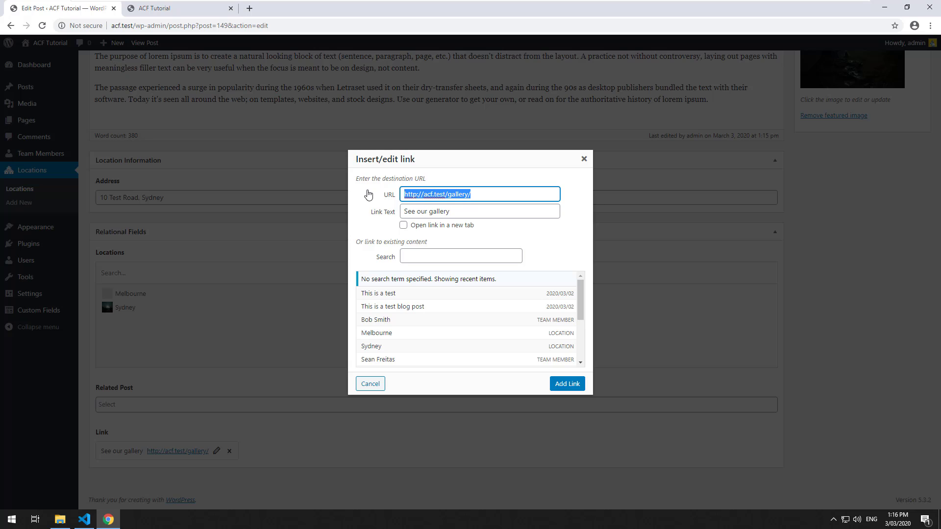
pyautogui.moveTo(365, 189)
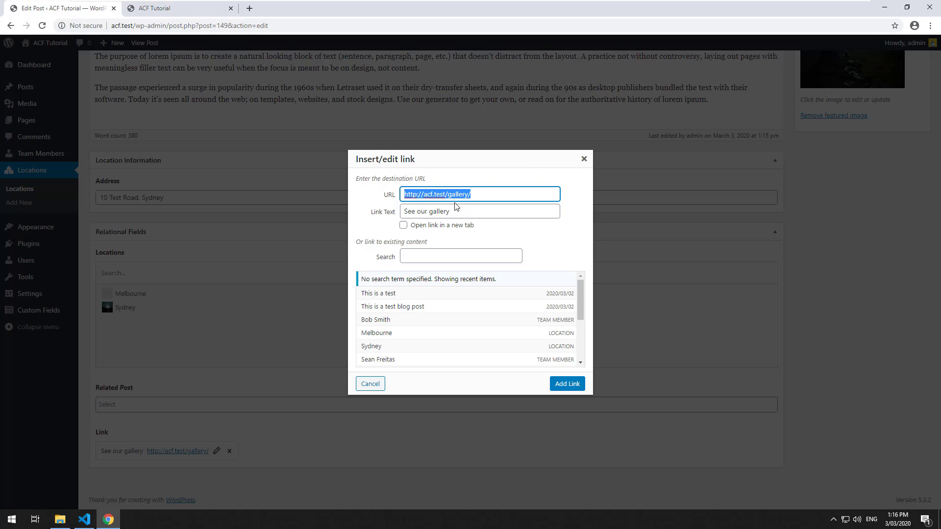
pyautogui.moveTo(320, 179)
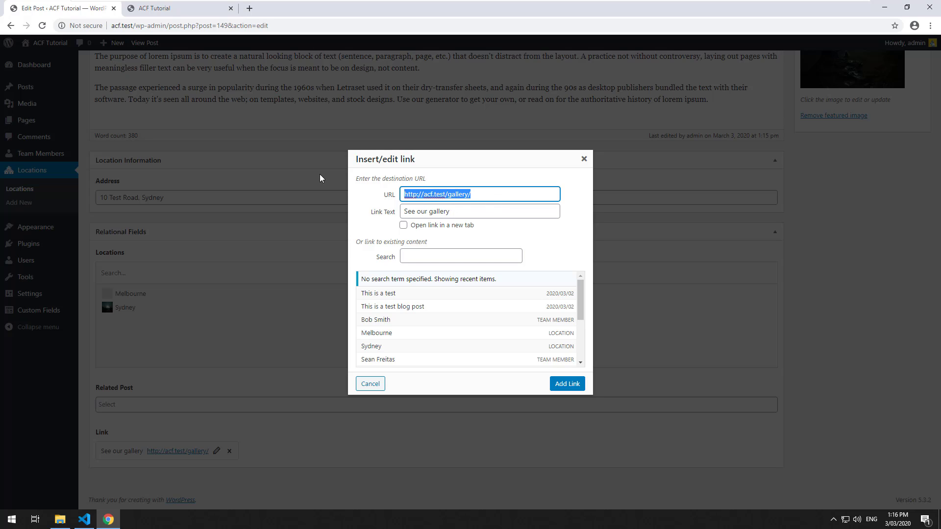
pyautogui.moveTo(522, 176)
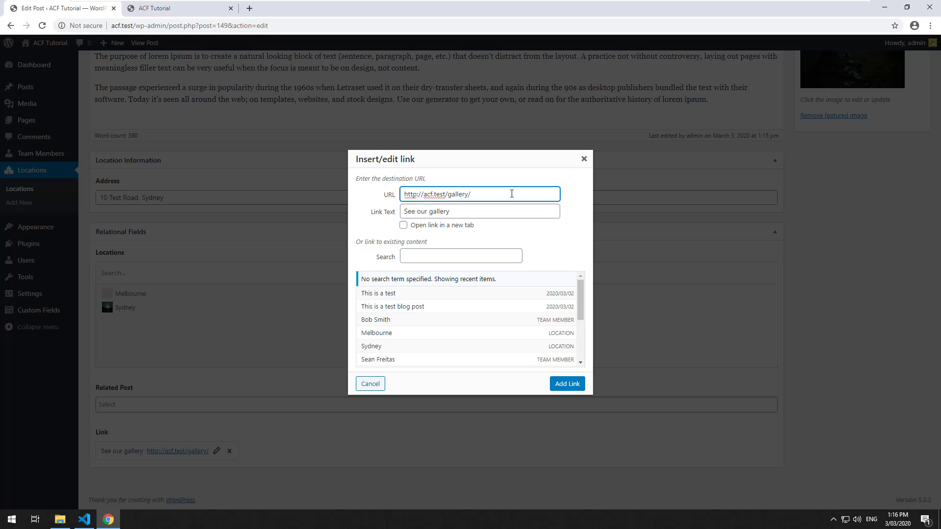
pyautogui.moveTo(490, 307)
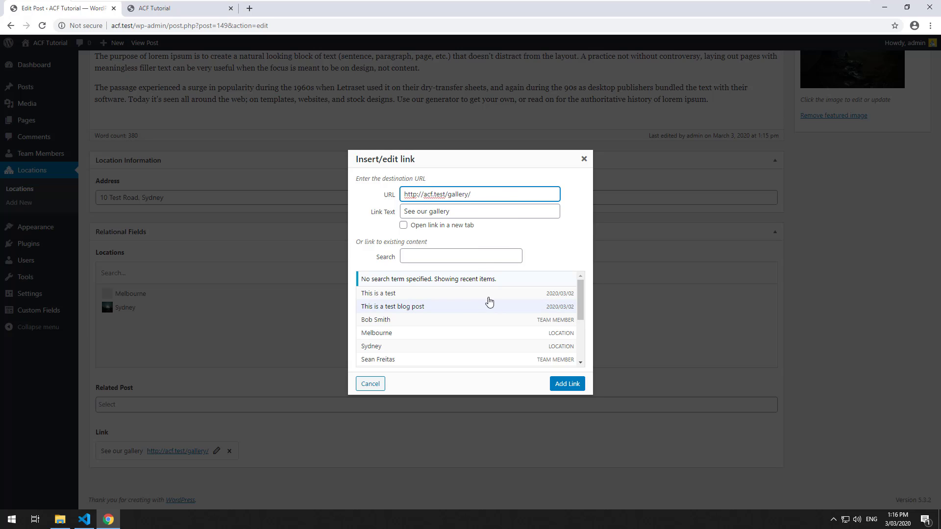
pyautogui.moveTo(486, 250)
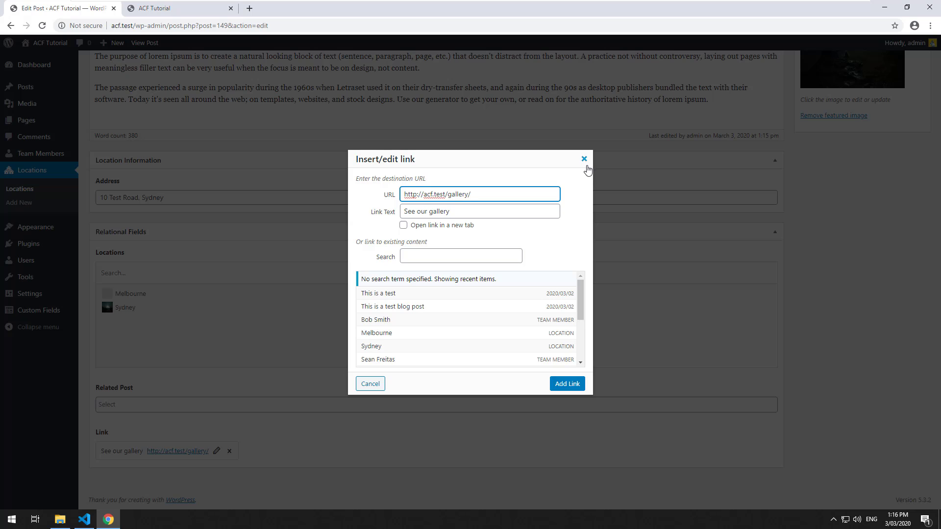
pyautogui.click(582, 159)
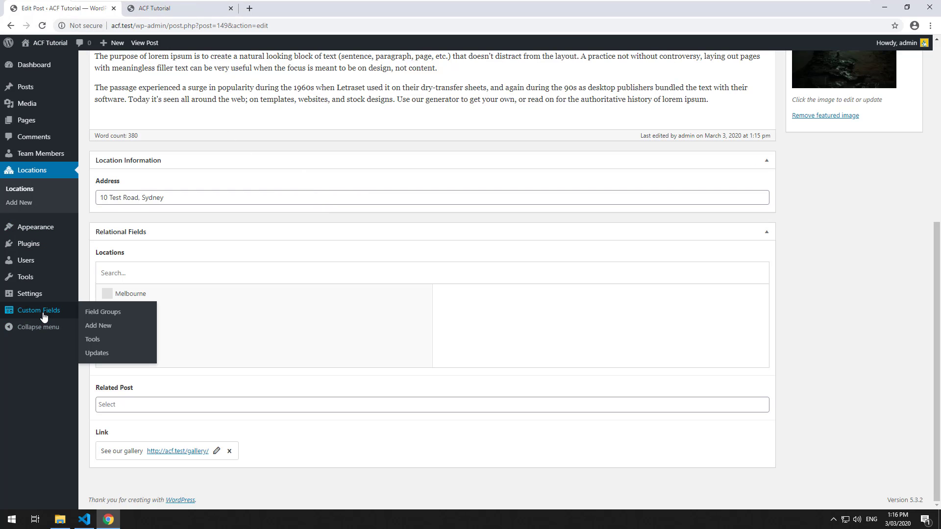
# - In the Relational Fields group, add a field labelled Page Link of type Page Link
pyautogui.click(103, 311)
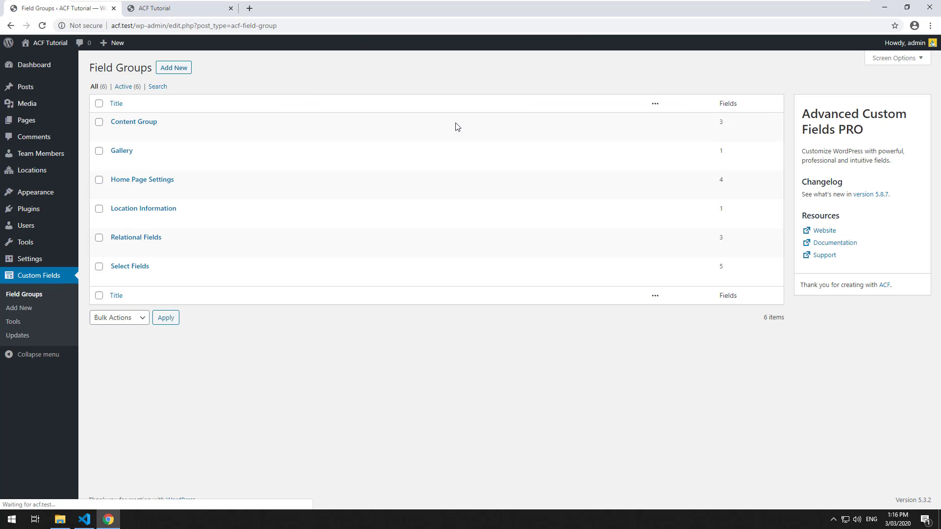
pyautogui.click(135, 237)
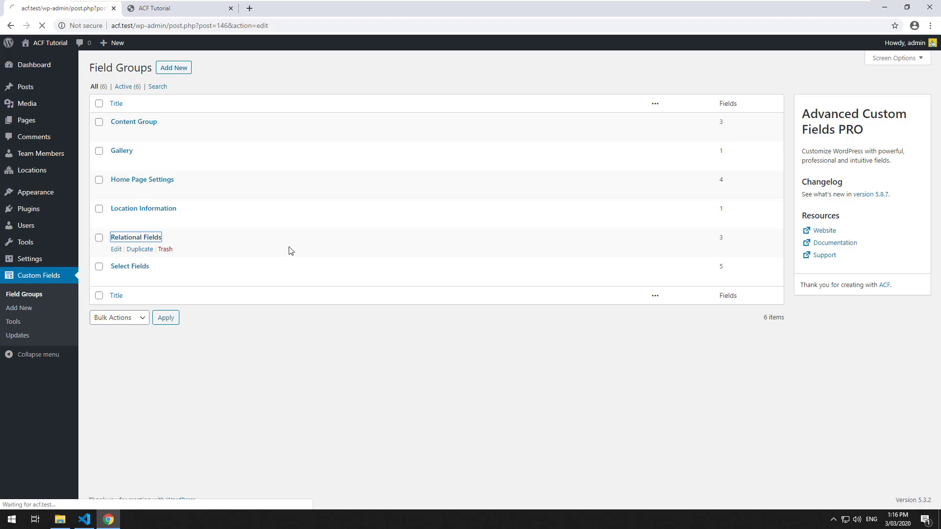
pyautogui.click(116, 250)
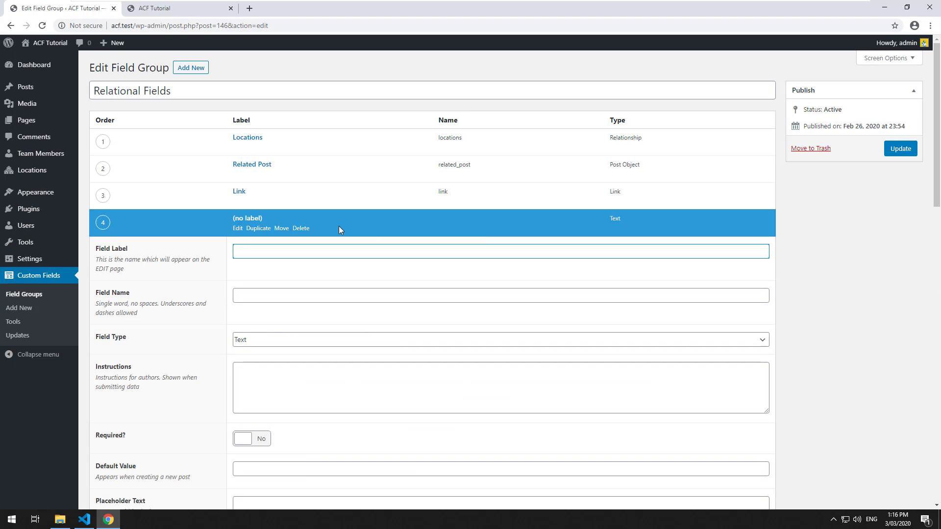
pyautogui.write('Page Link')
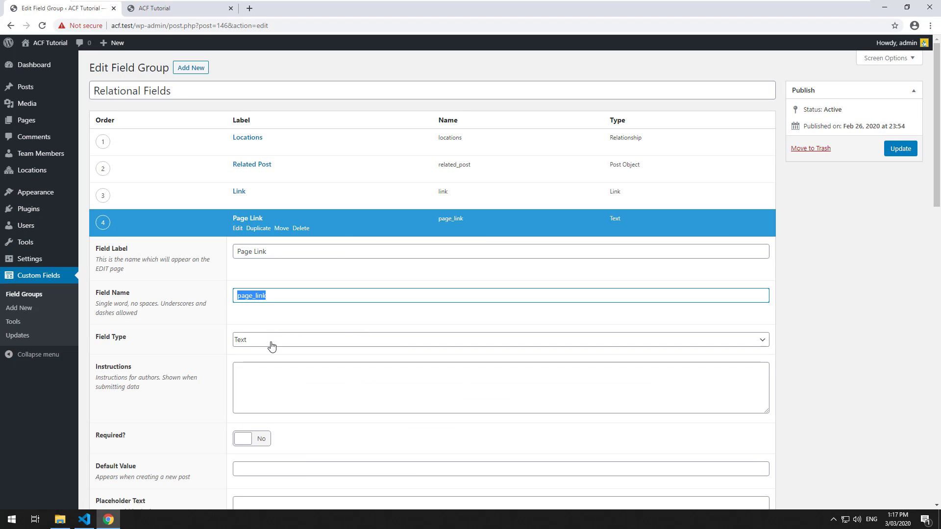
pyautogui.click(499, 340)
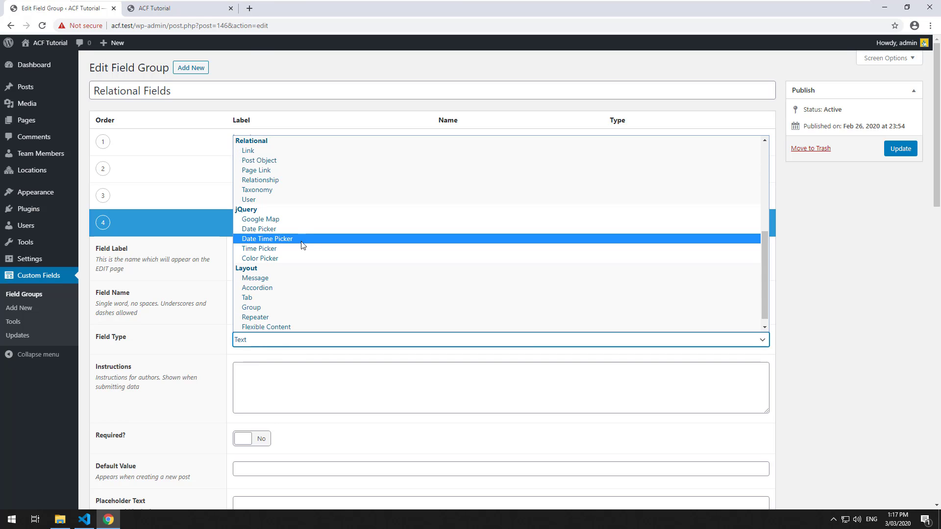
pyautogui.click(256, 171)
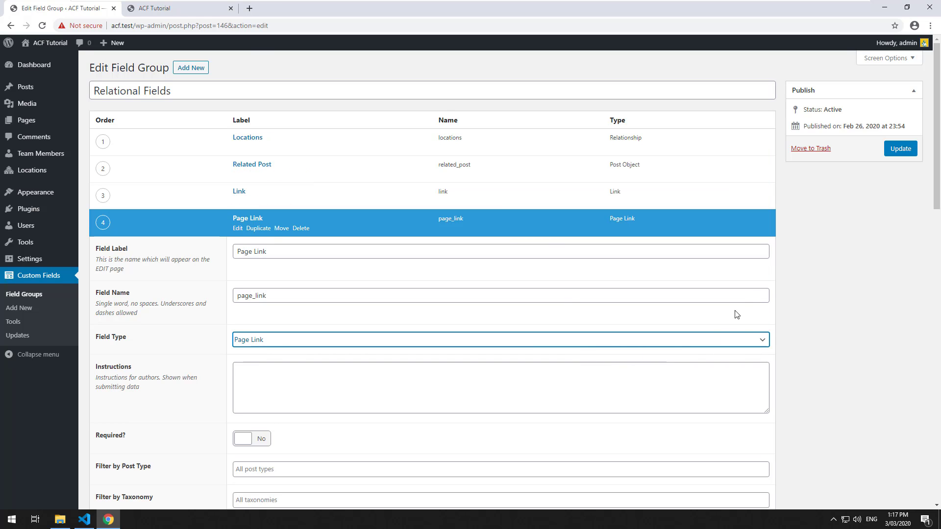
# - Review the Page Link field's post type filter choices without picking one
pyautogui.scroll(-3)
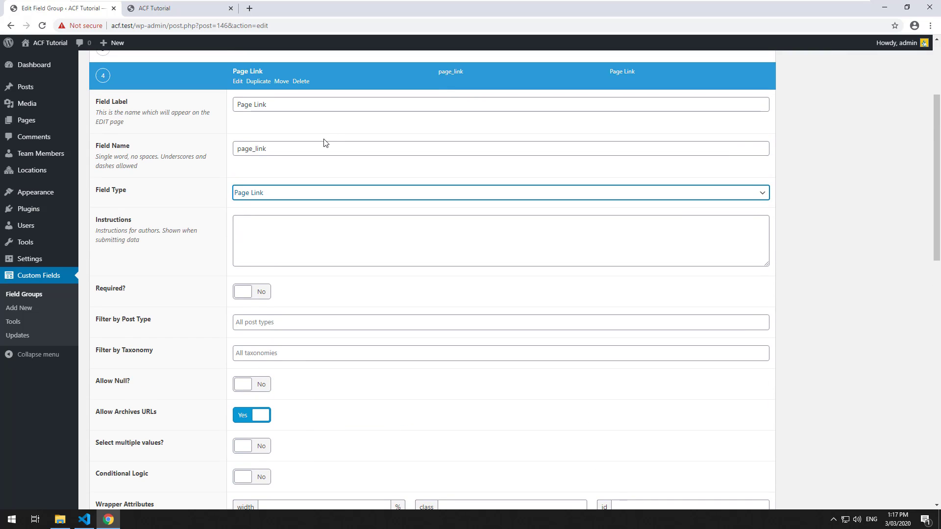
pyautogui.click(500, 323)
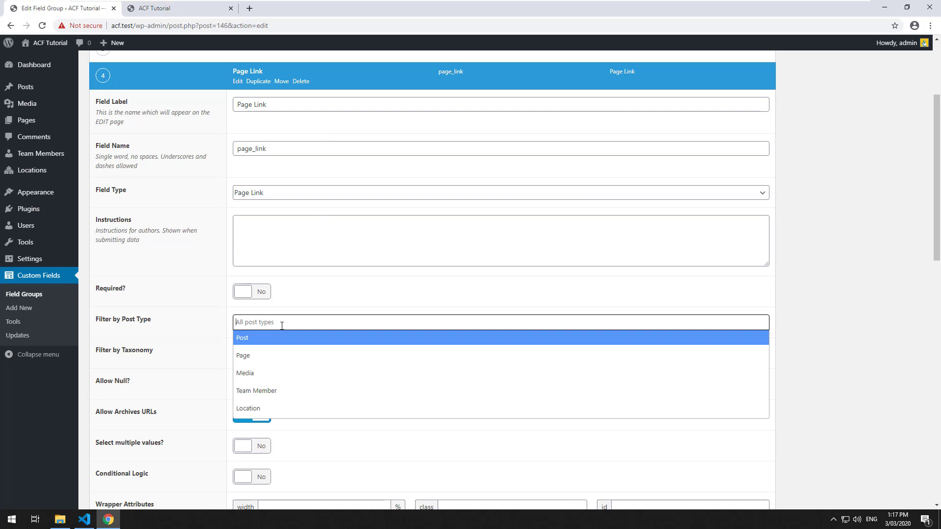
pyautogui.click(252, 414)
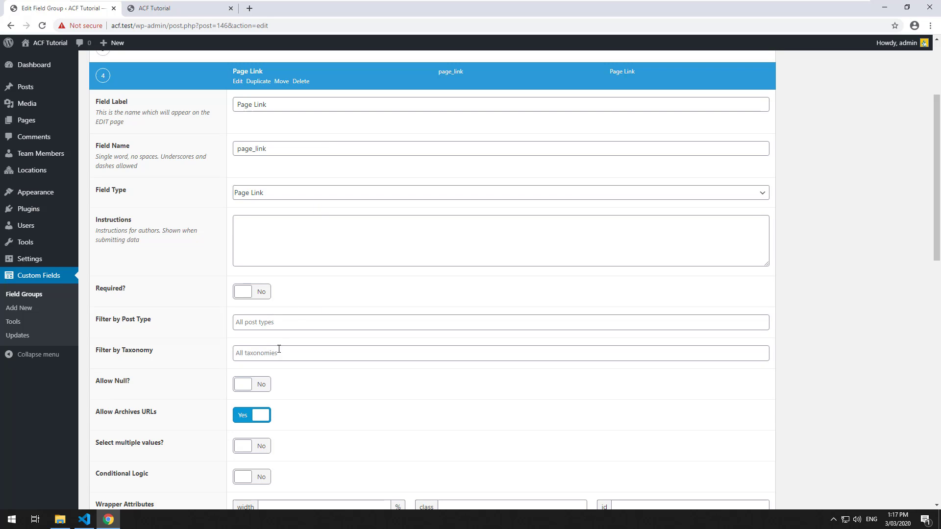
pyautogui.click(500, 322)
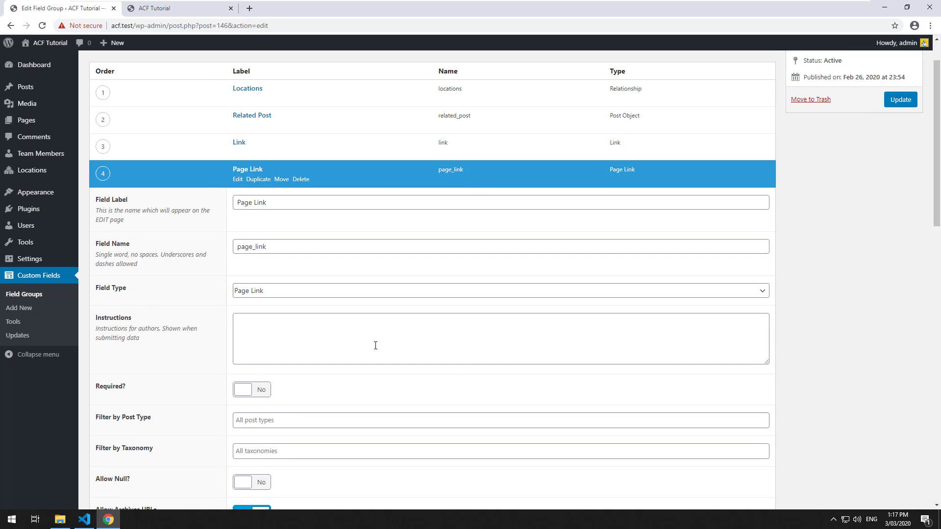
pyautogui.moveTo(613, 309)
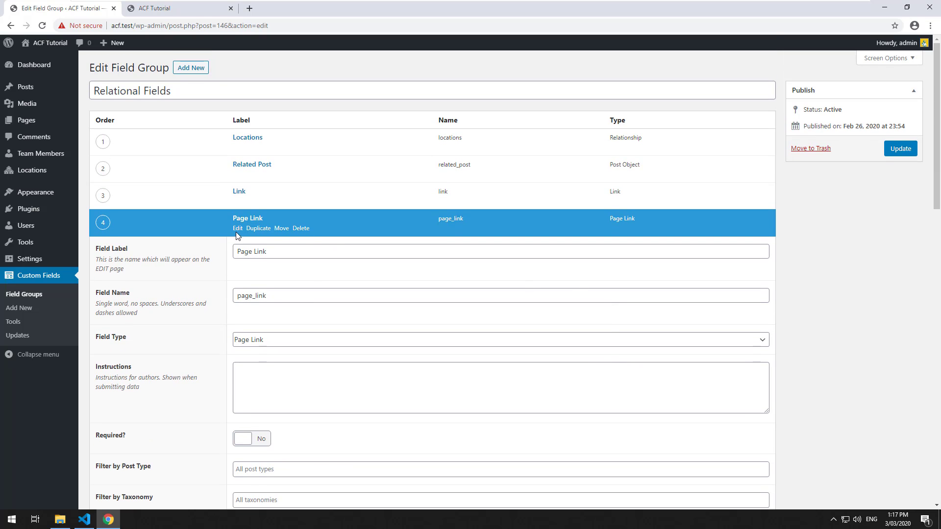
pyautogui.moveTo(237, 228)
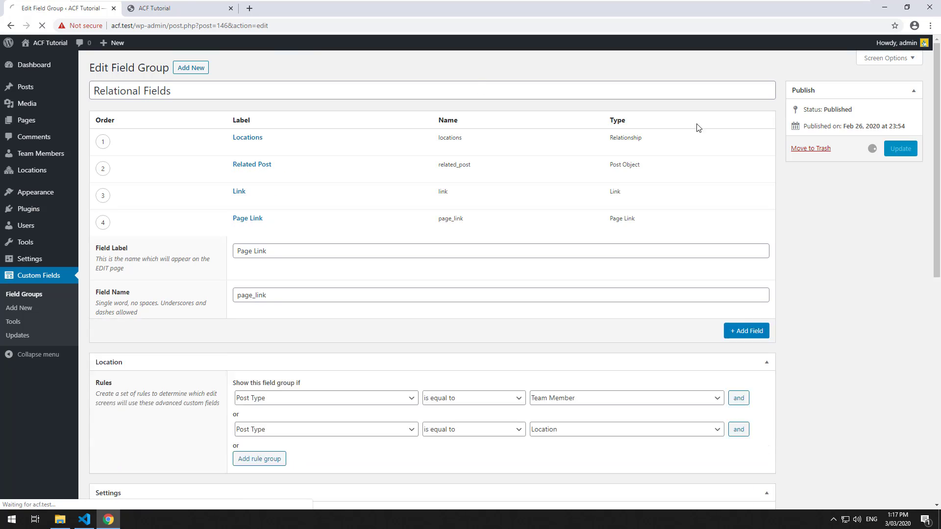
# - Edit the Sydney location and set its new Page Link field to the Gallery page
pyautogui.click(175, 8)
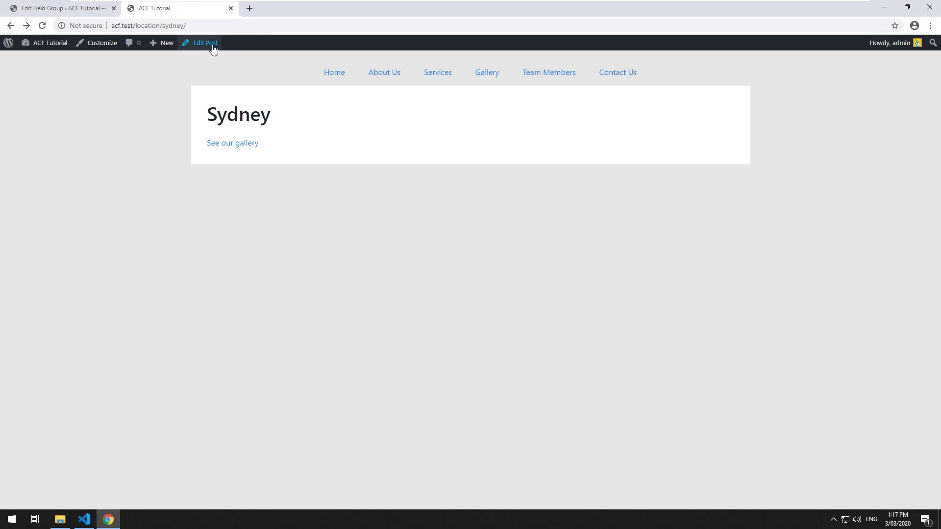
pyautogui.click(204, 42)
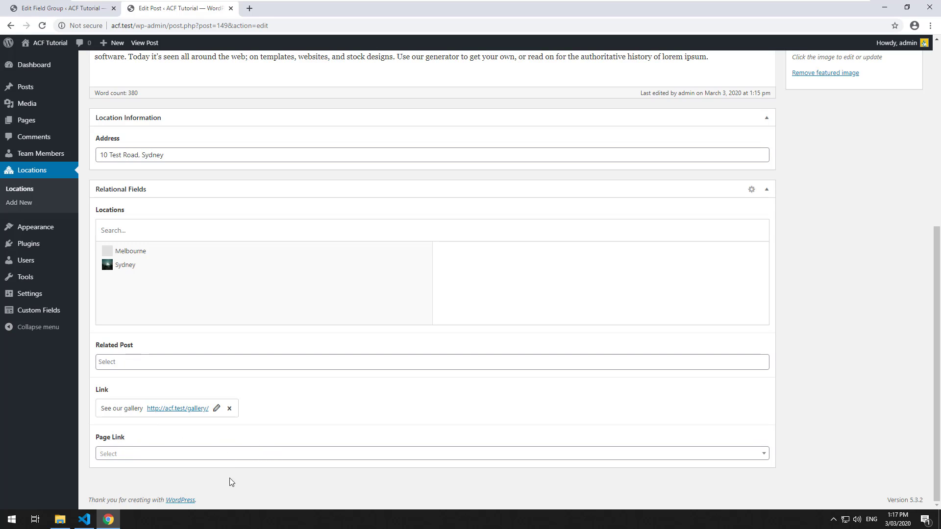
pyautogui.click(432, 362)
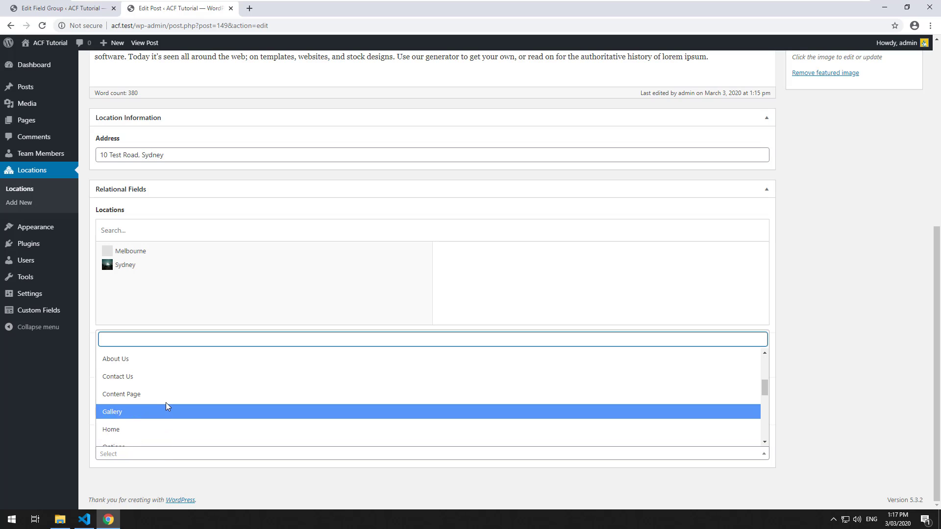
pyautogui.click(112, 412)
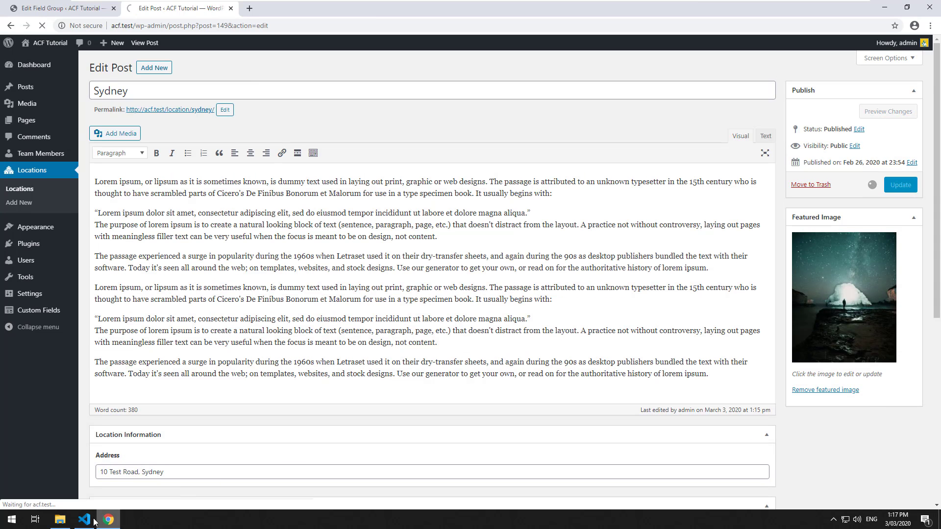
# - Load get_field('page_link') into $page_link and print_r it instead of $link
pyautogui.click(85, 519)
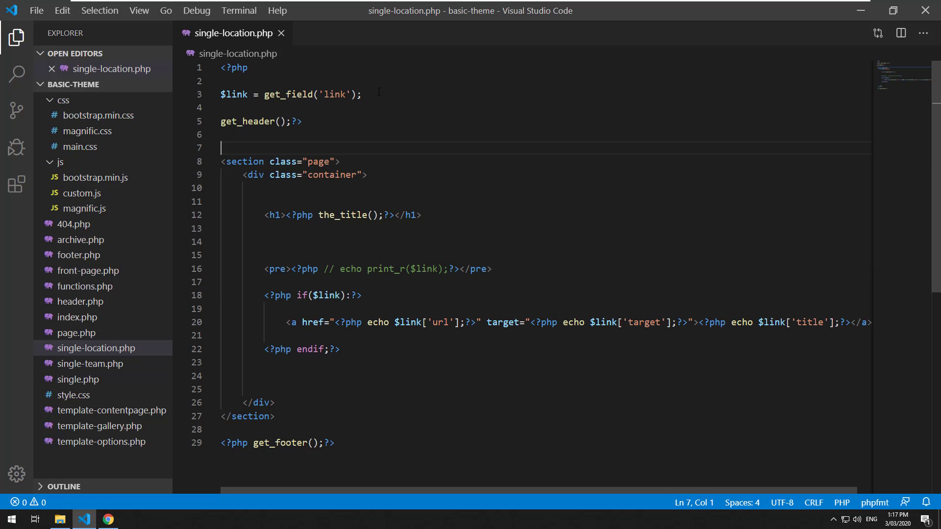
pyautogui.write('$page_link = get_field(')
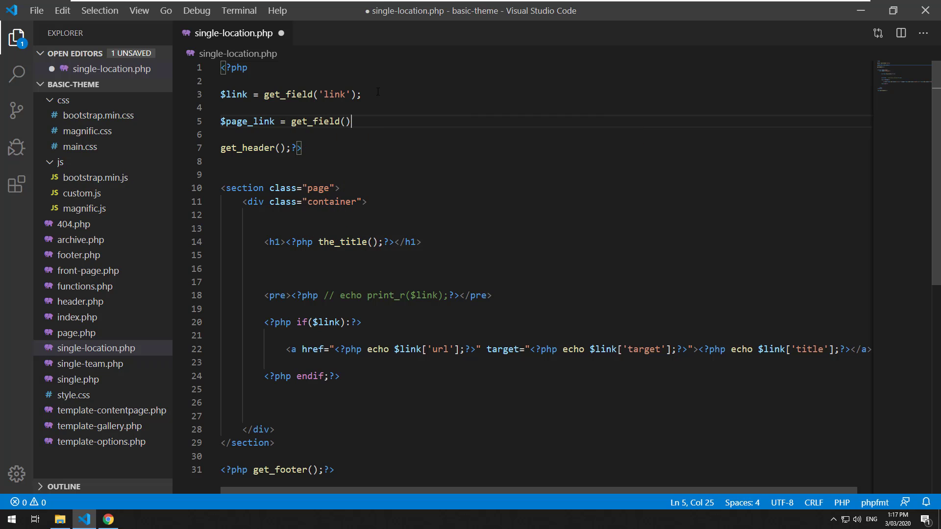
pyautogui.write('$page_')
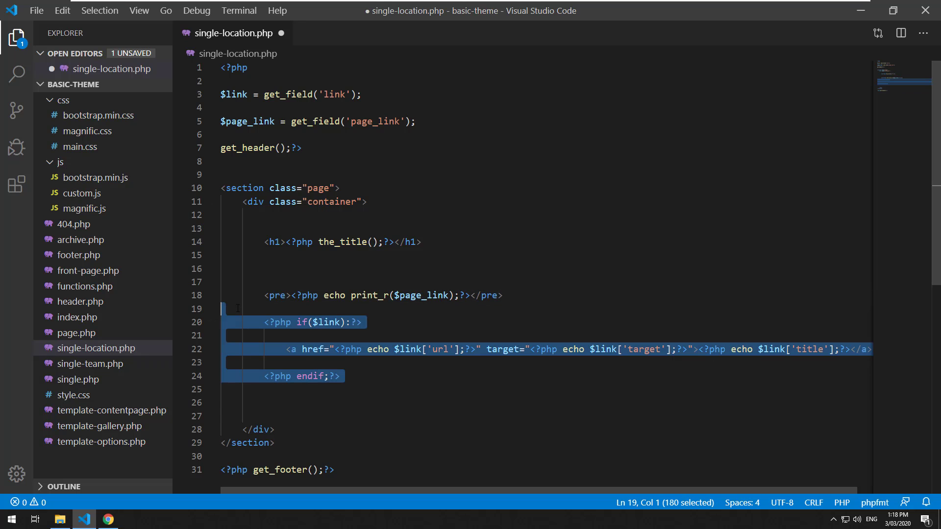
pyautogui.click(107, 519)
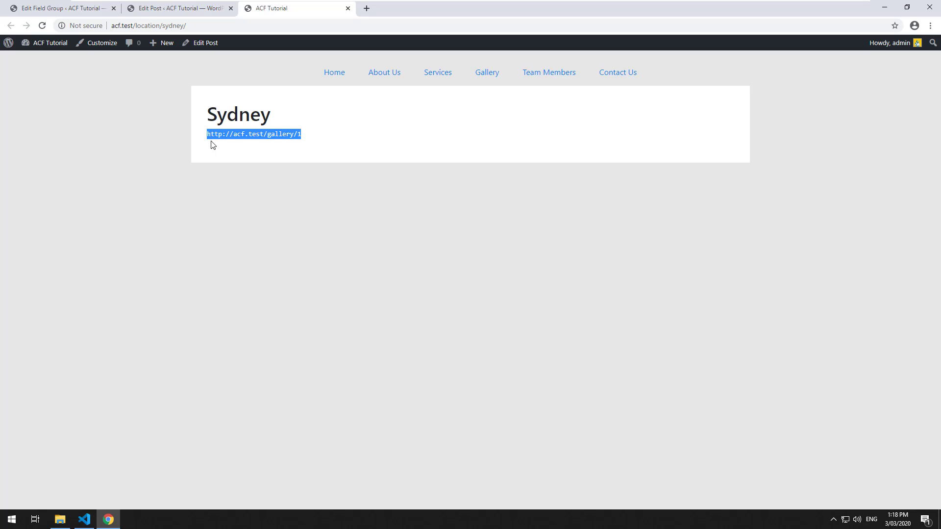
pyautogui.moveTo(85, 519)
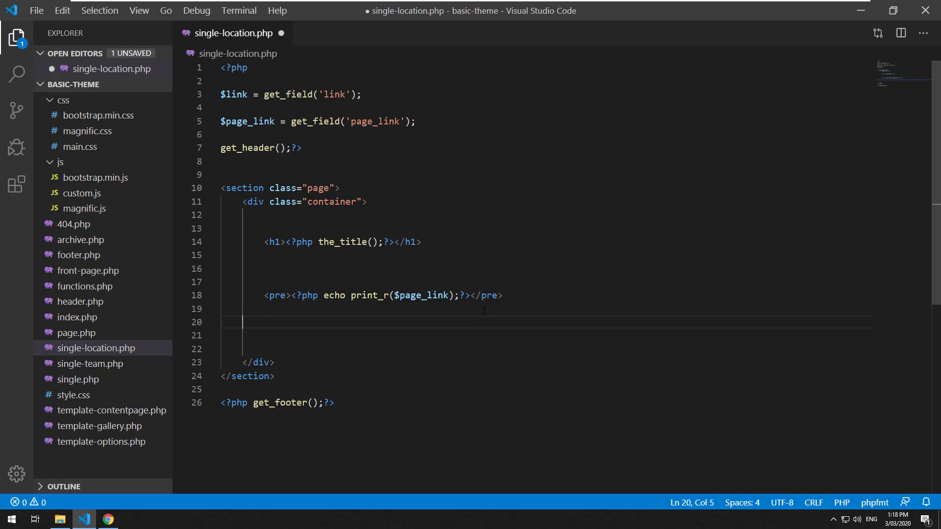
# - Add an anchor with href echoing $page_link, text 'Click here' and target="_blank"
pyautogui.write('<a href=""></a>')
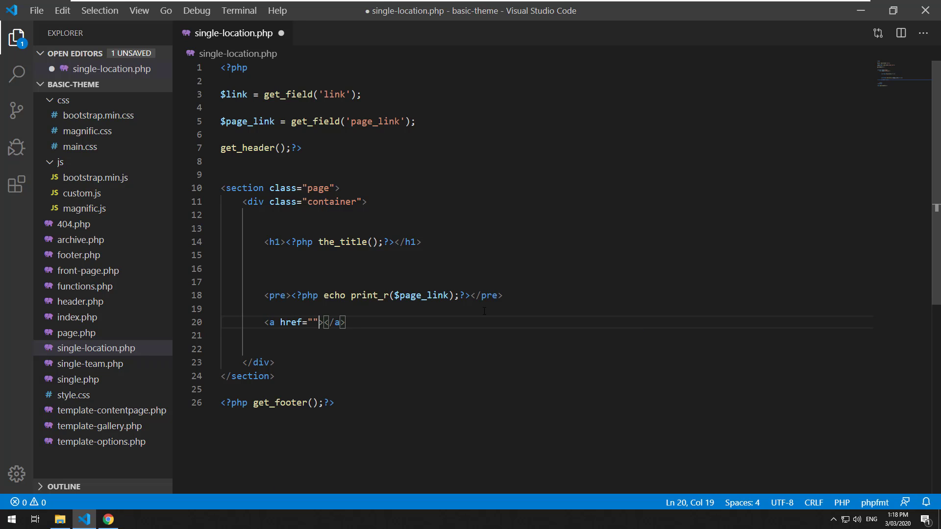
pyautogui.write('<?php echo $pa')
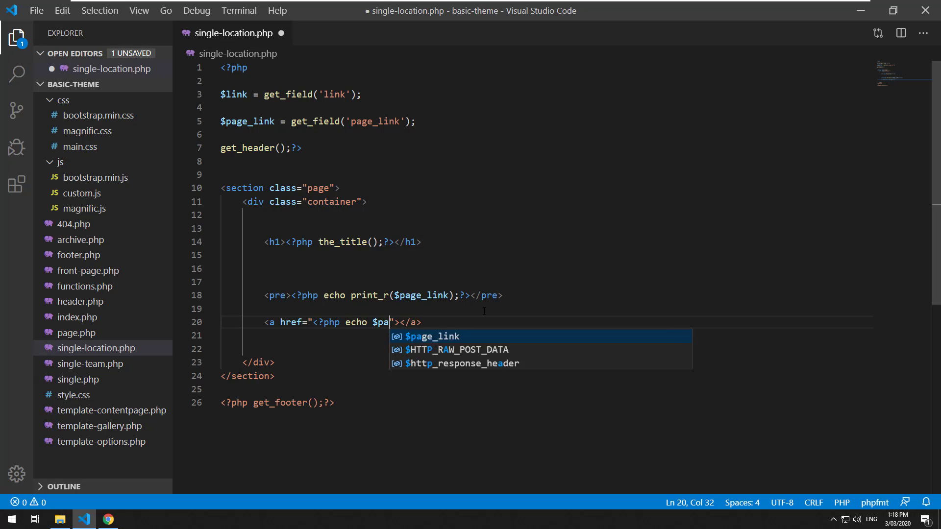
pyautogui.press('Tab')
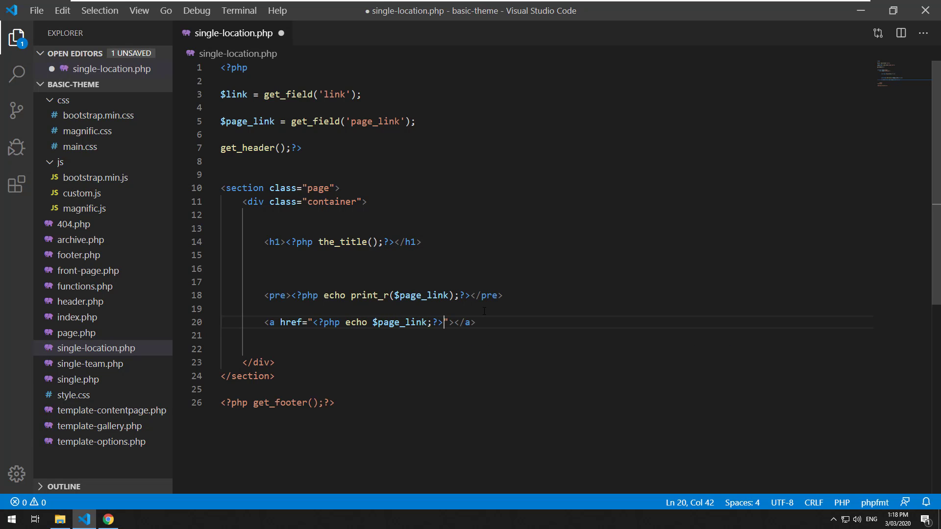
pyautogui.write('Clio')
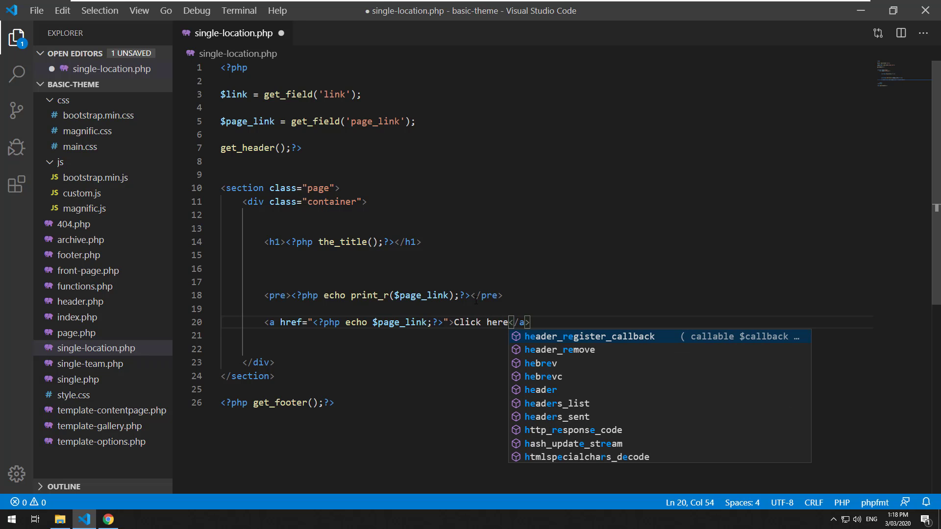
pyautogui.write('target')
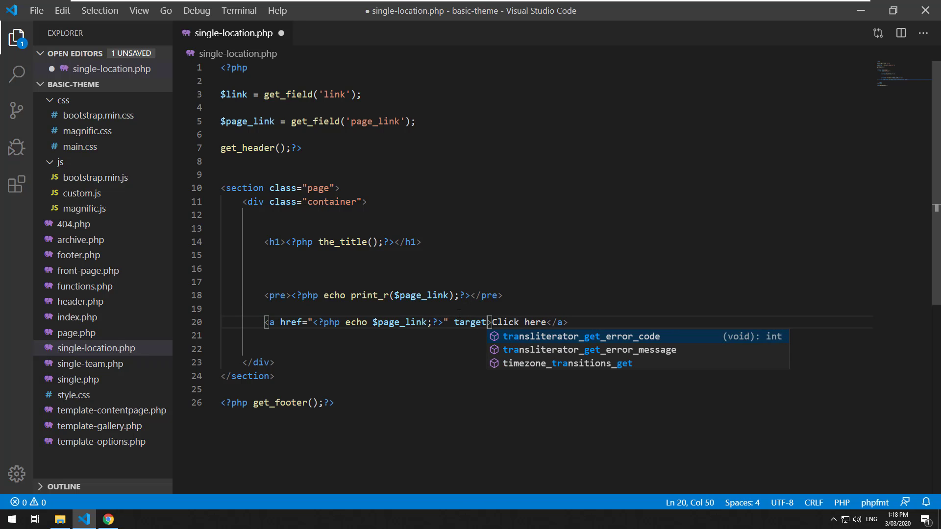
pyautogui.write('="_blank"')
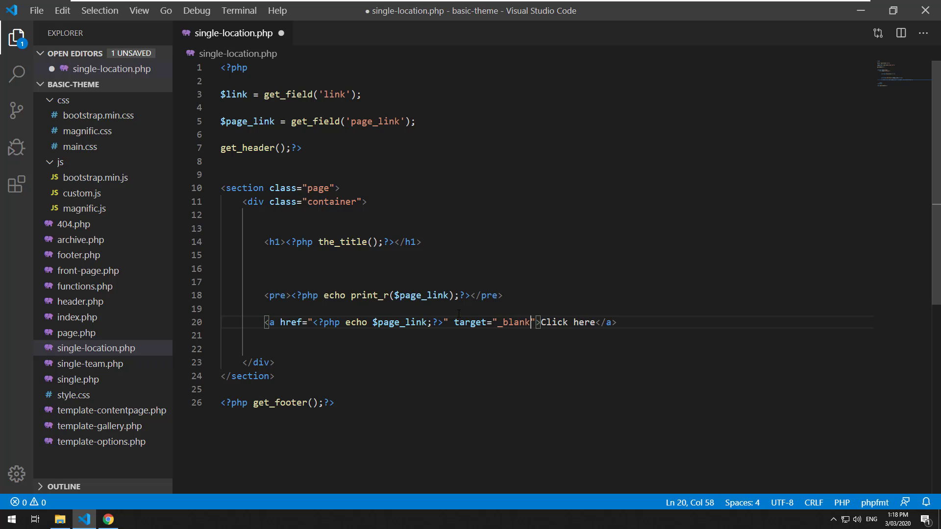
# - Reload the Sydney page in Chrome to show the new Click here link, returning to the browser afterward
pyautogui.click(107, 519)
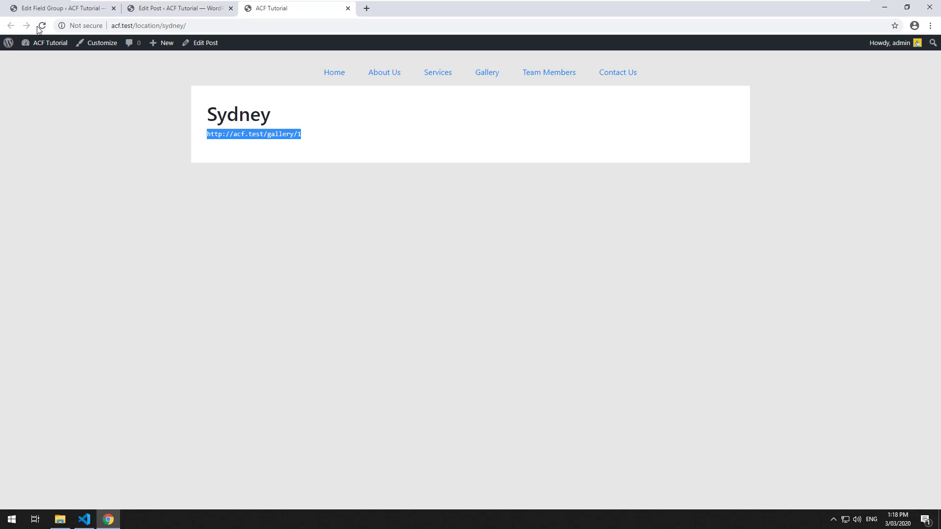
pyautogui.click(252, 135)
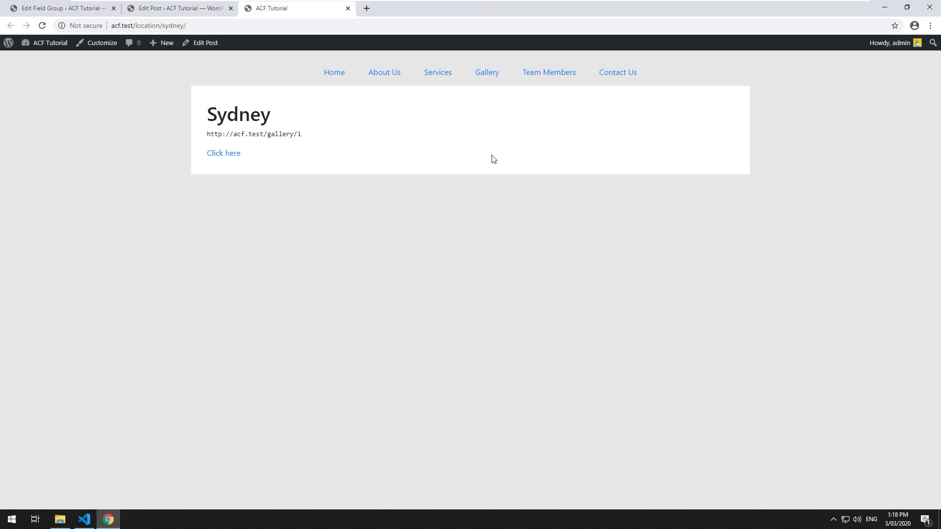
pyautogui.moveTo(324, 159)
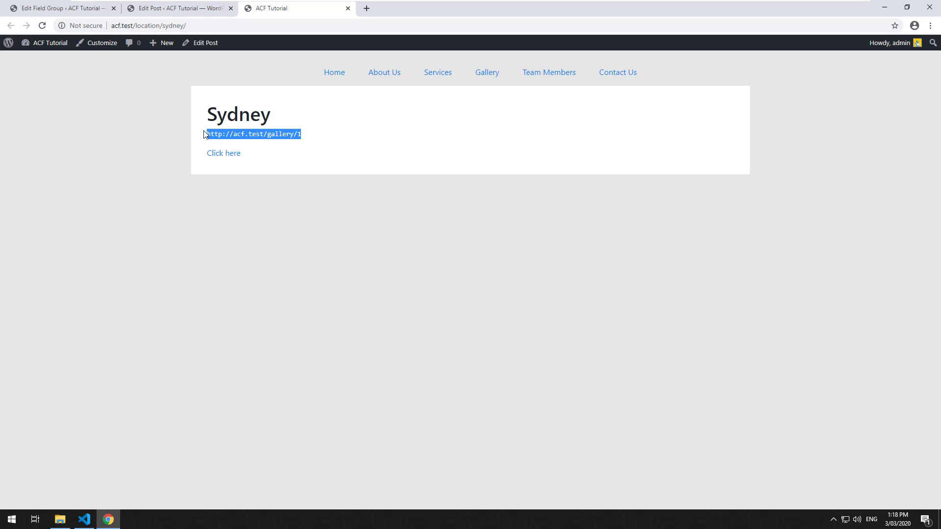
pyautogui.moveTo(223, 153)
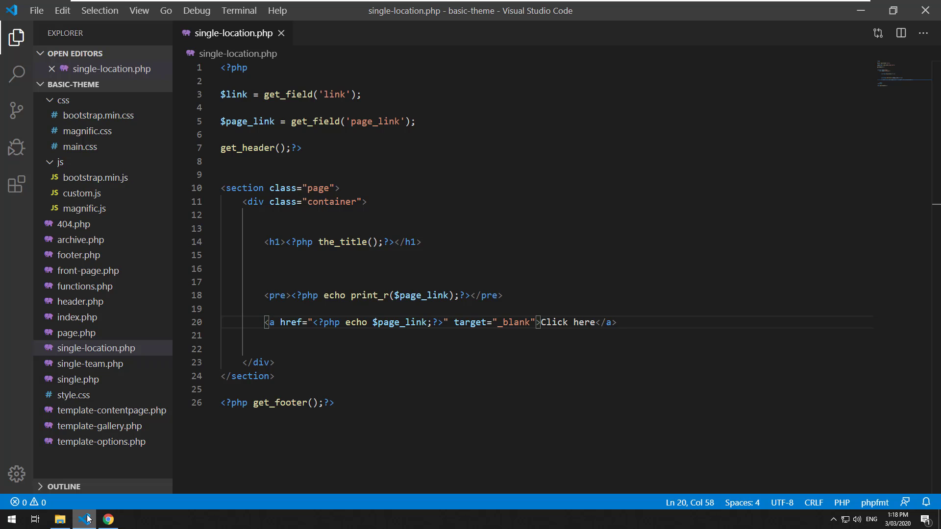
pyautogui.click(107, 519)
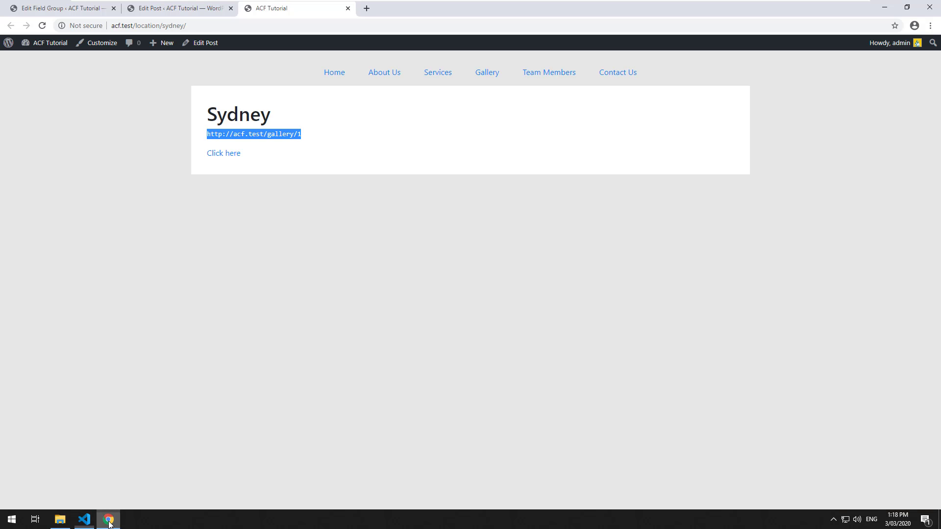
pyautogui.click(60, 8)
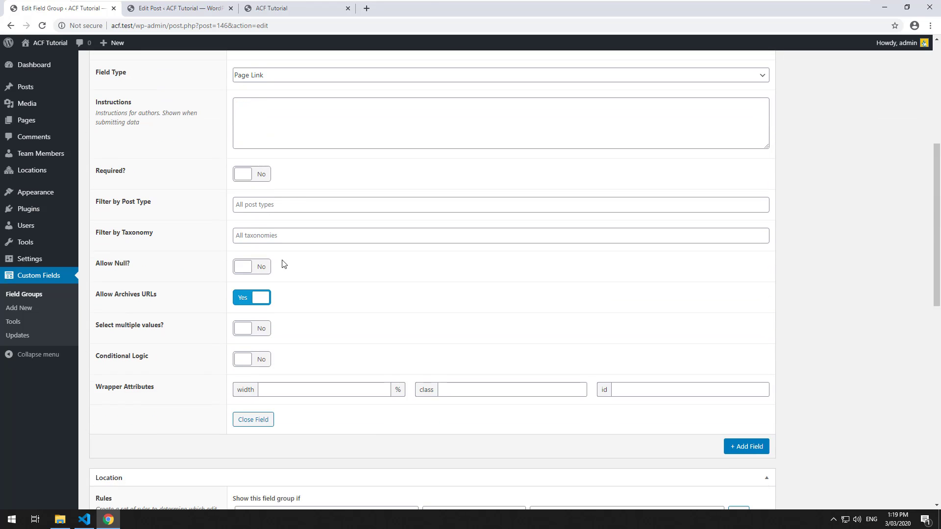
# - Set Select multiple values to Yes on Page Link and update the Sydney post with Gallery and Options linked
pyautogui.click(251, 329)
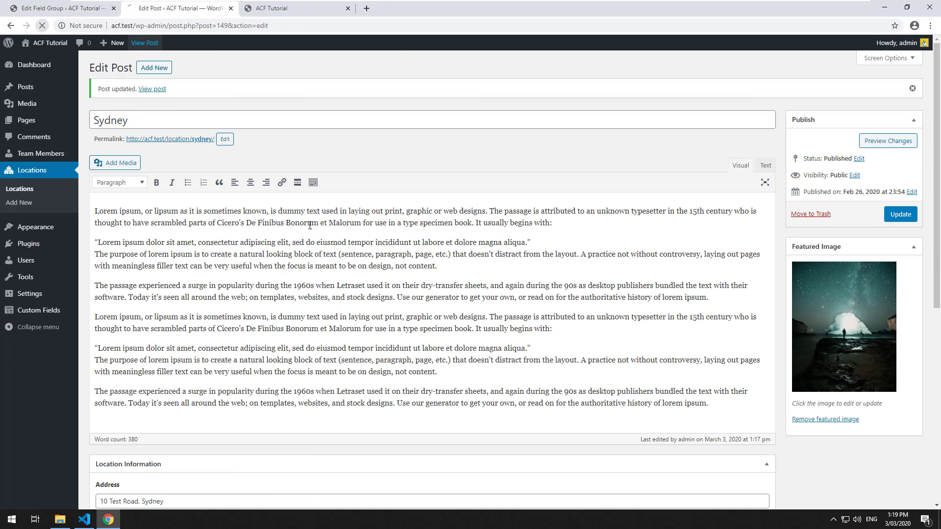
pyautogui.scroll(-3)
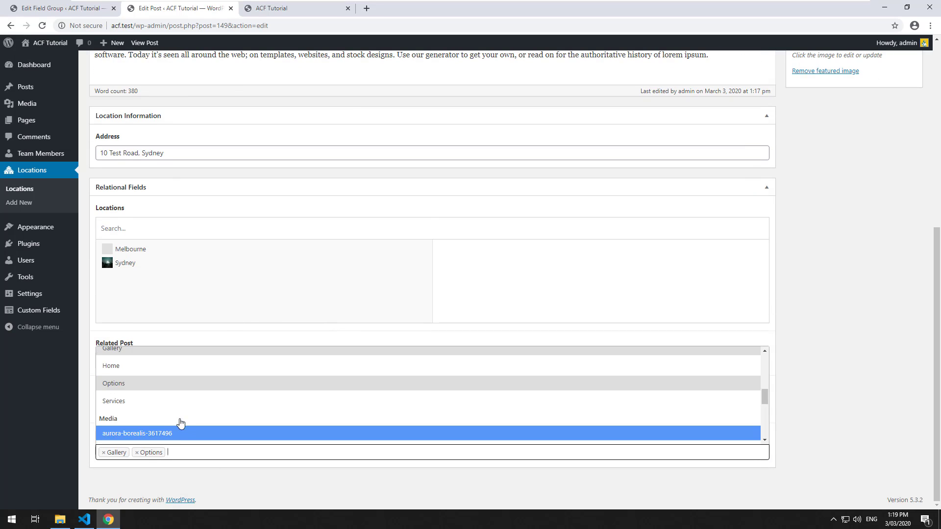
pyautogui.scroll(3)
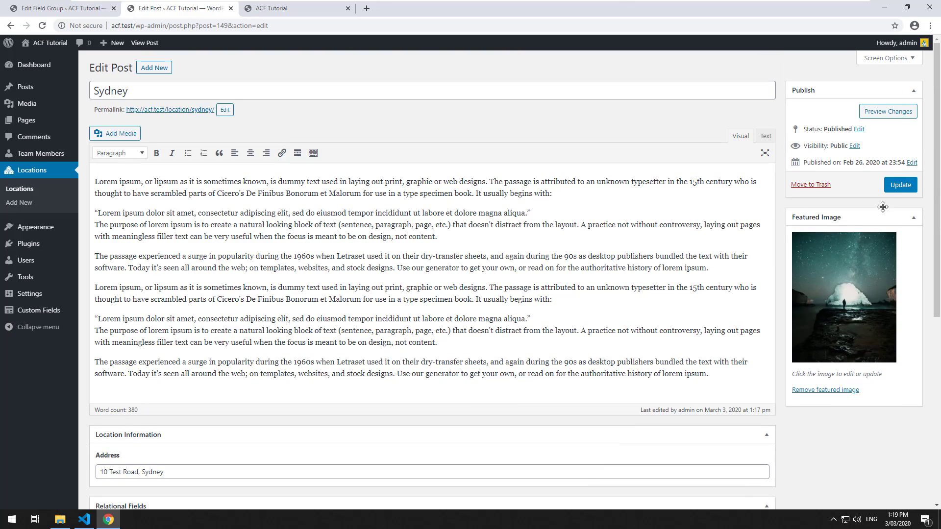
pyautogui.click(294, 8)
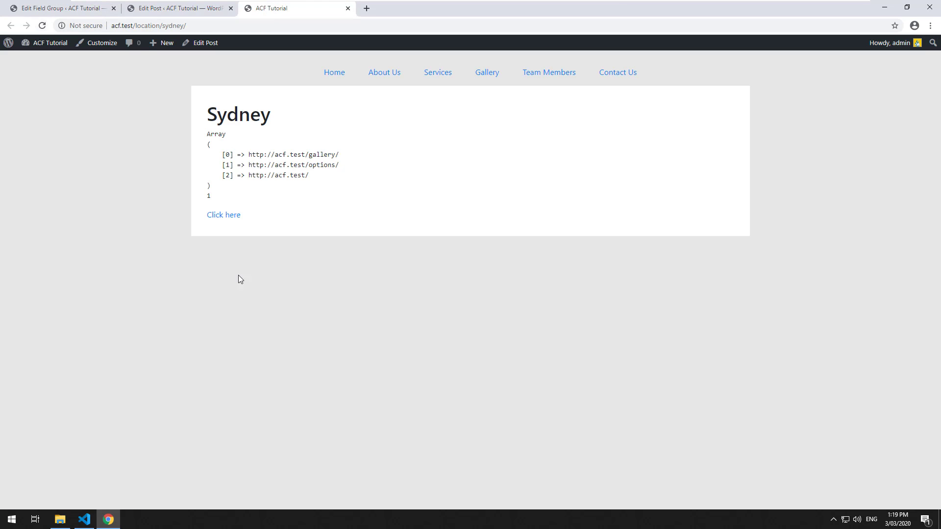
pyautogui.moveTo(224, 215)
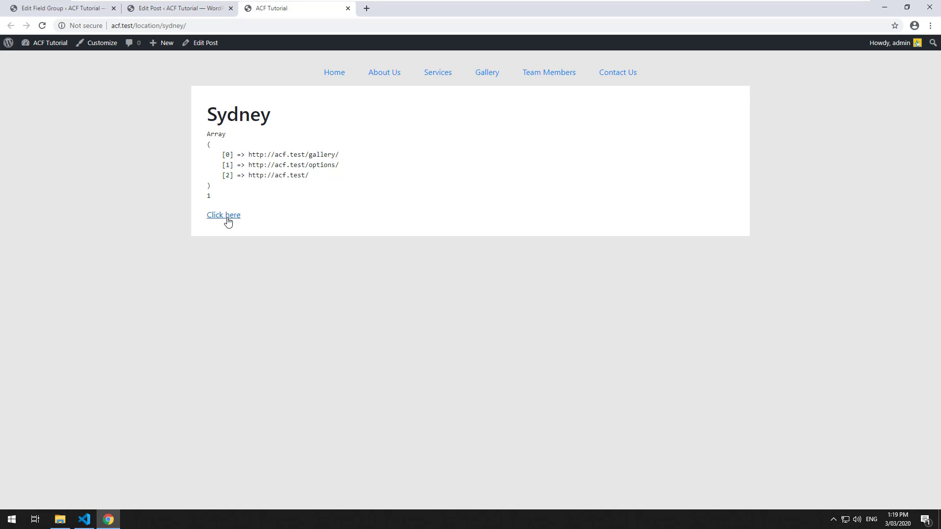
pyautogui.moveTo(223, 215)
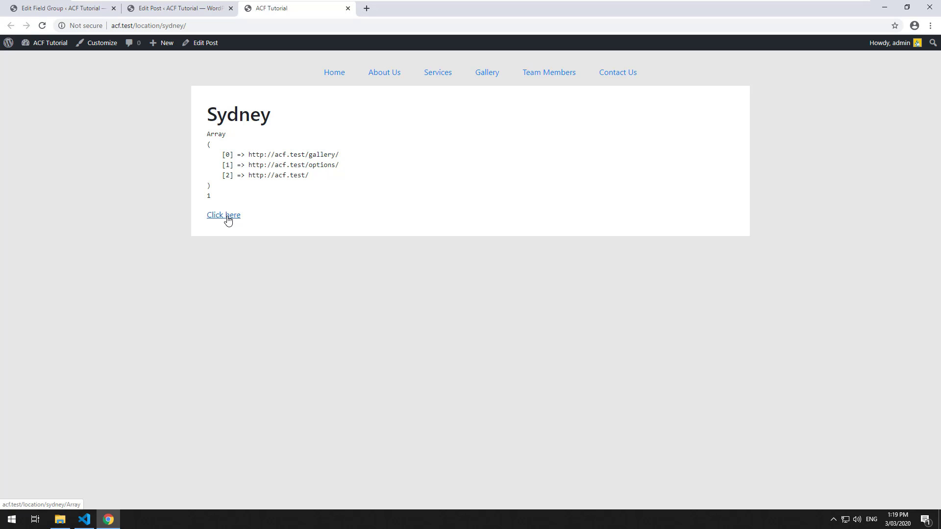
pyautogui.moveTo(398, 89)
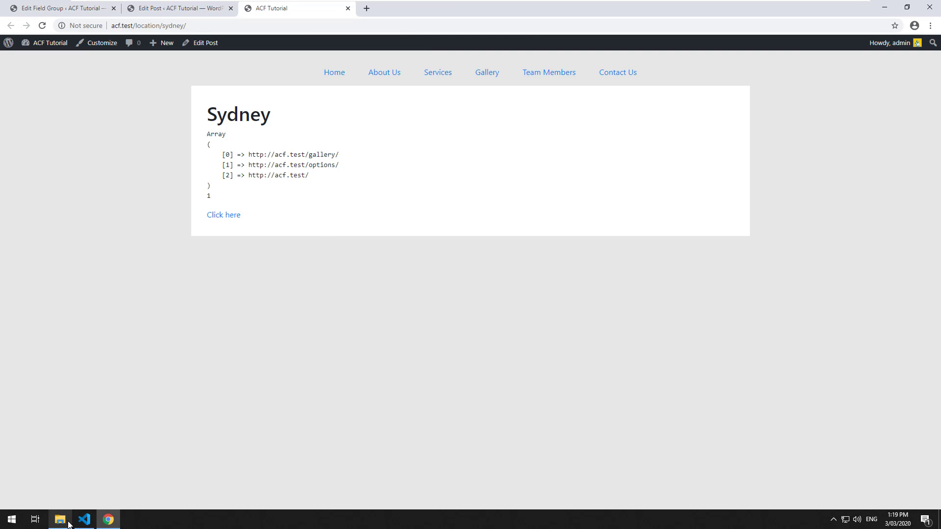
# - Write a foreach($page_links as $link) … endforeach loop inside the if block of single-location.php
pyautogui.click(84, 520)
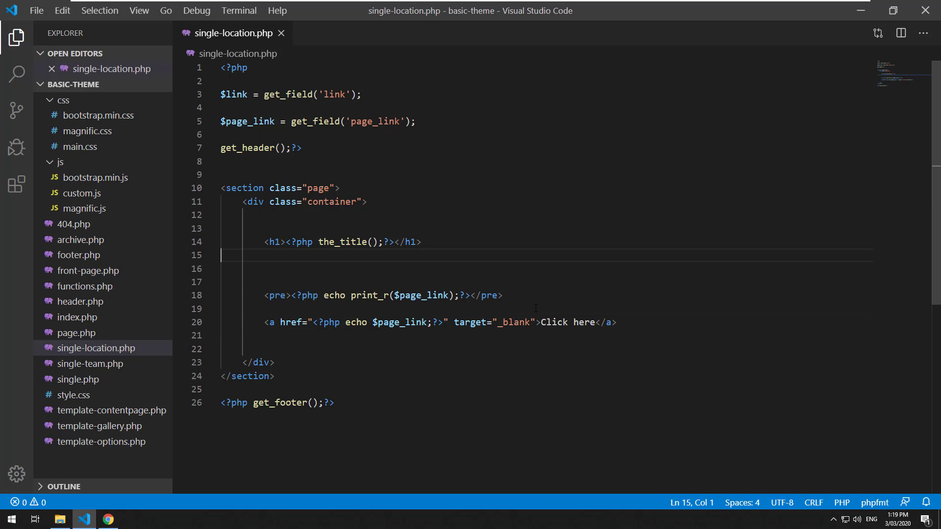
pyautogui.write('<')
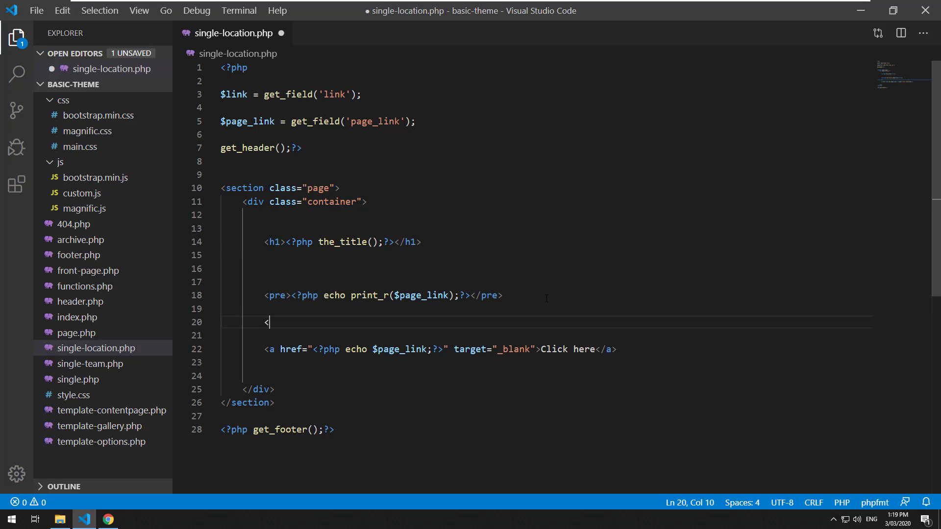
pyautogui.write('?php f')
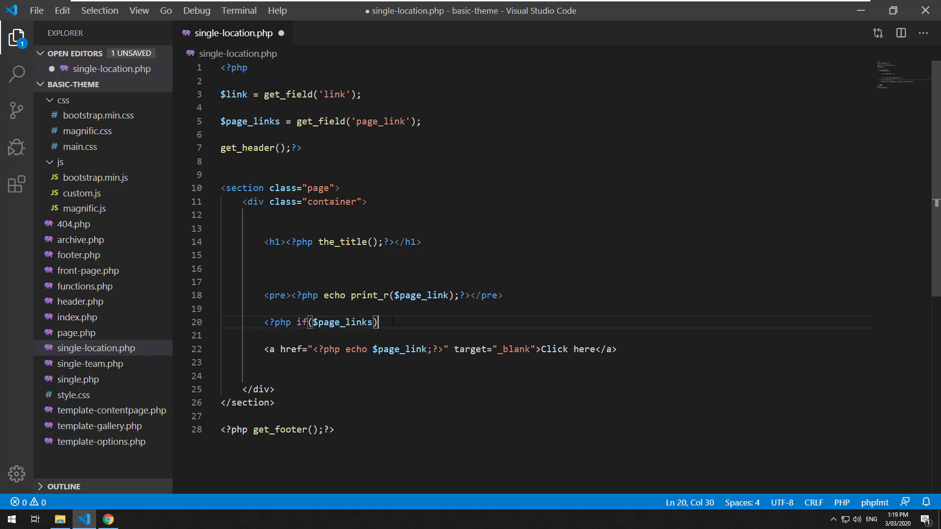
pyautogui.write(':?>')
pyautogui.press('enter')
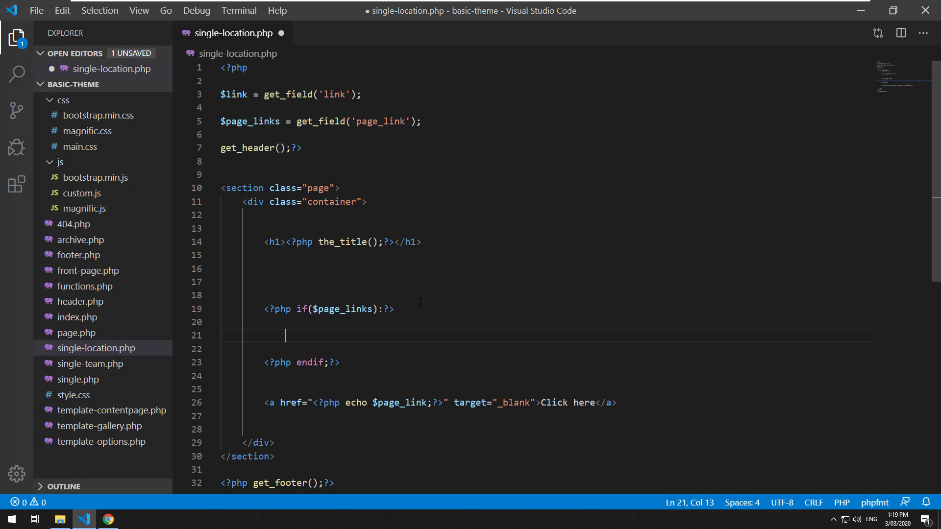
pyautogui.write('<?php foreach(')
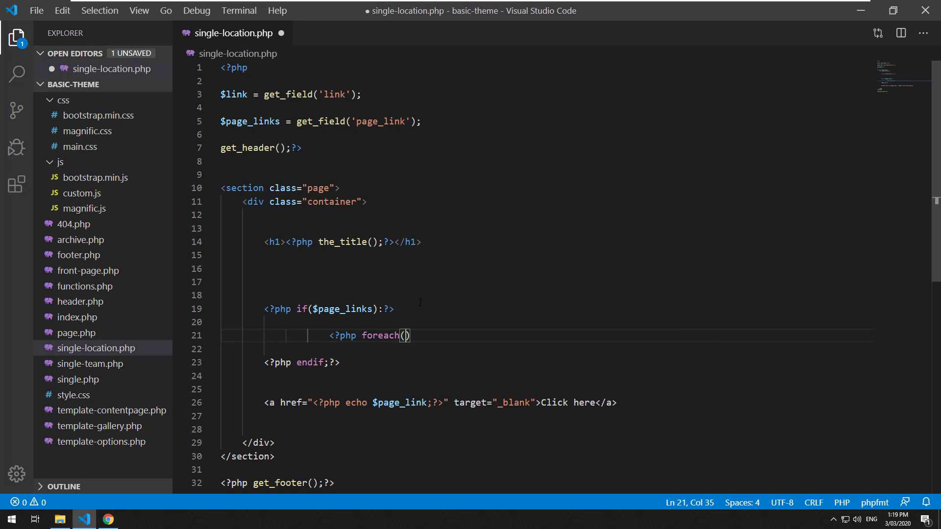
pyautogui.write('$page_links as $link')
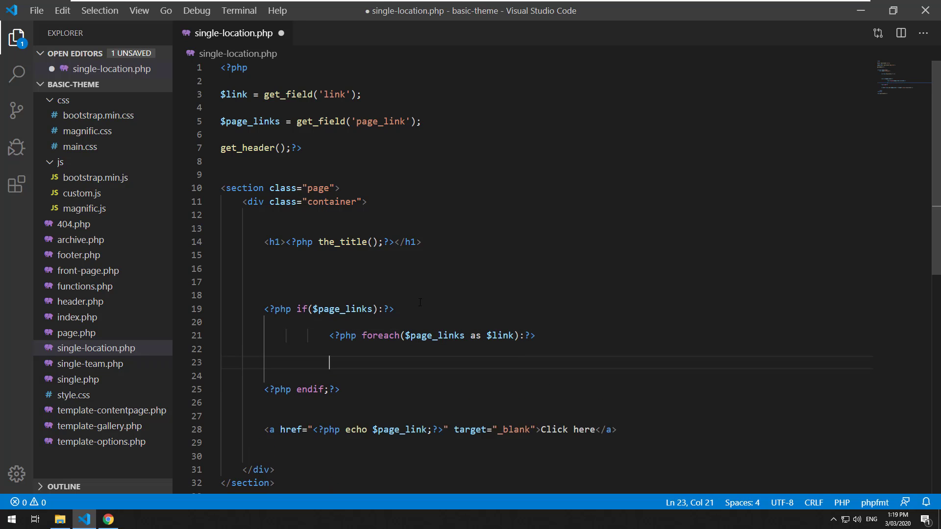
pyautogui.write('<?php endfor')
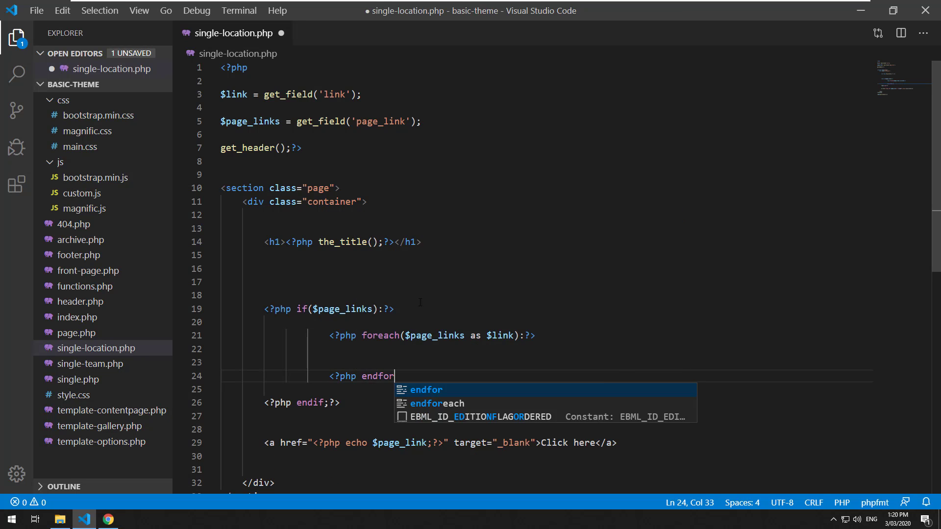
pyautogui.press('Tab')
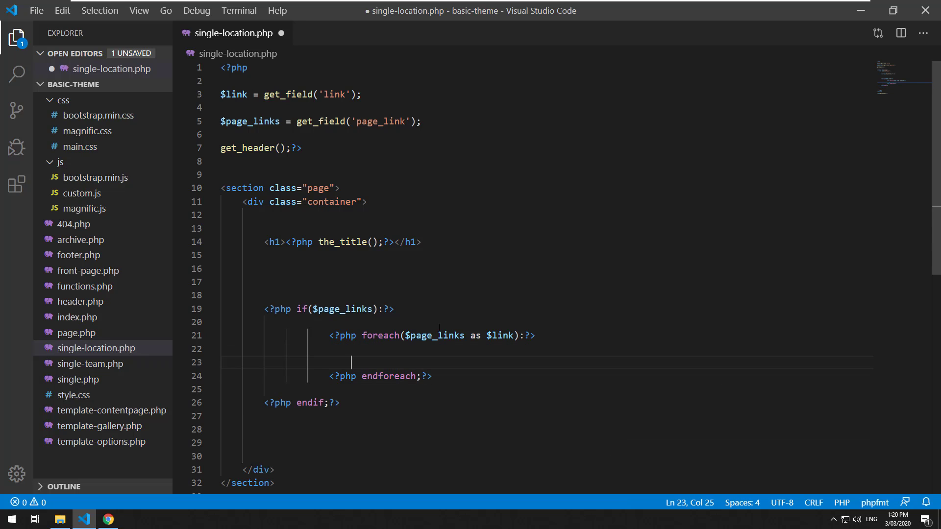
# - Move the Click here anchor inside the loop so it echoes each link's URL as its href
pyautogui.write('<a href="<?php echo $page_link;?>" target="_blank">Click here</a>')
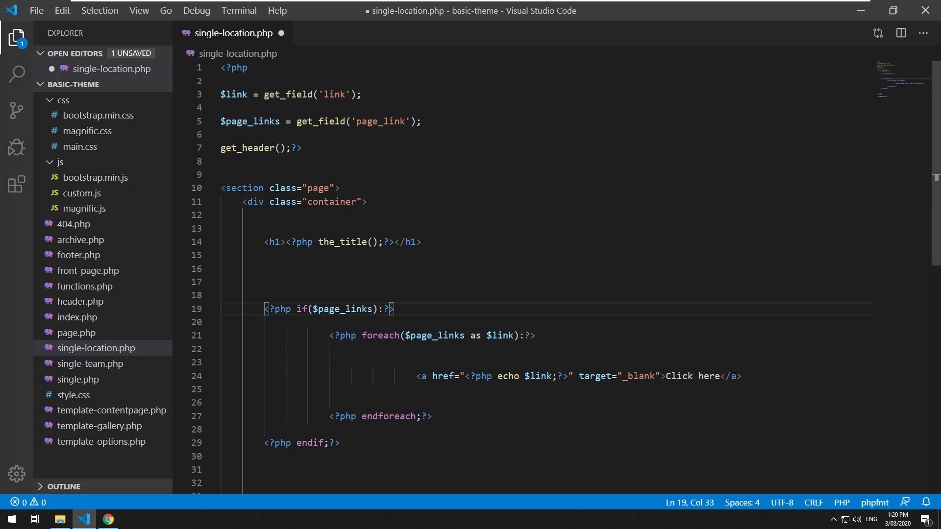
pyautogui.doubleClick(692, 376)
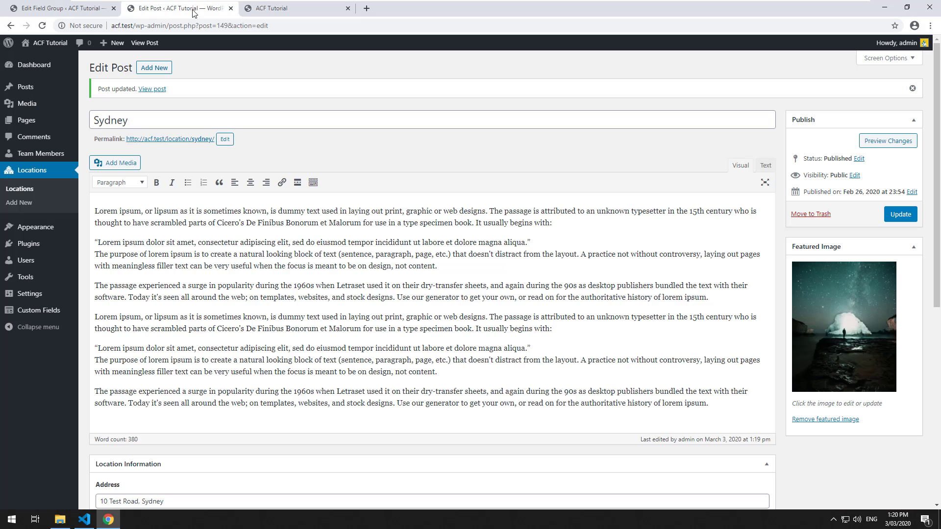
# - Show the page_link field settings in Edit Field Group with Select multiple values set to Yes
pyautogui.click(56, 7)
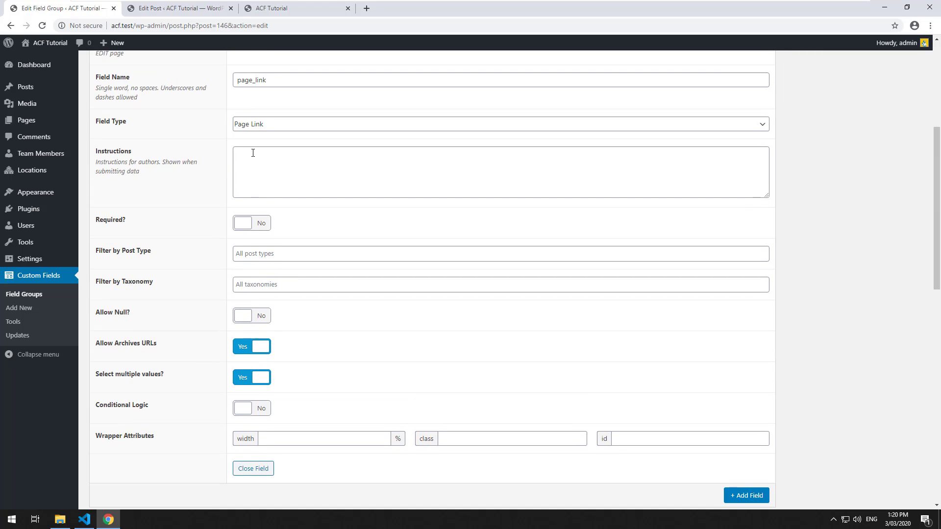
pyautogui.scroll(-3)
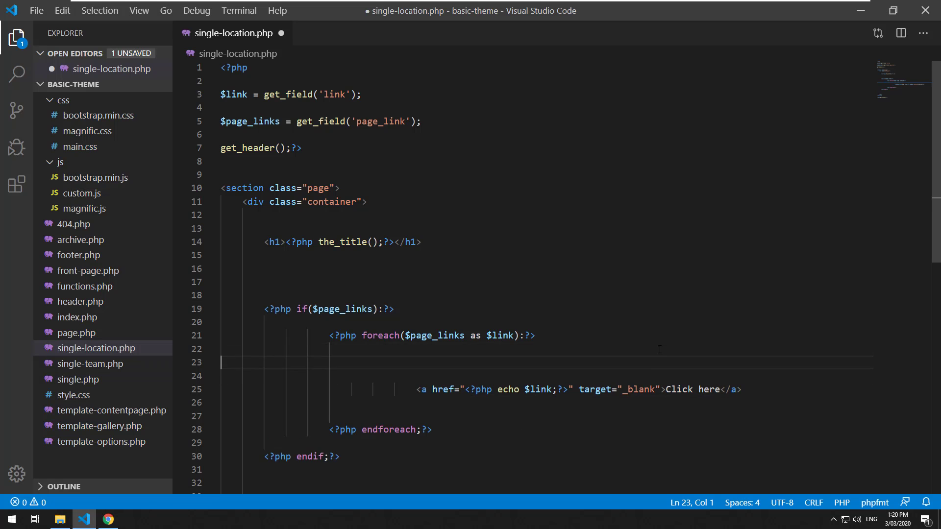
# - Add a temporary echo print_r($link) line and check its output on the Sydney page
pyautogui.write('<?php')
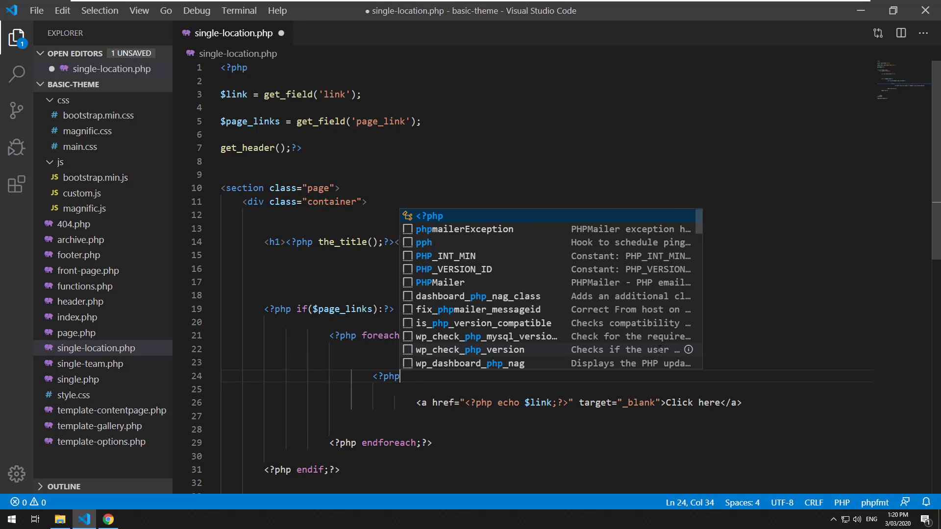
pyautogui.write('p')
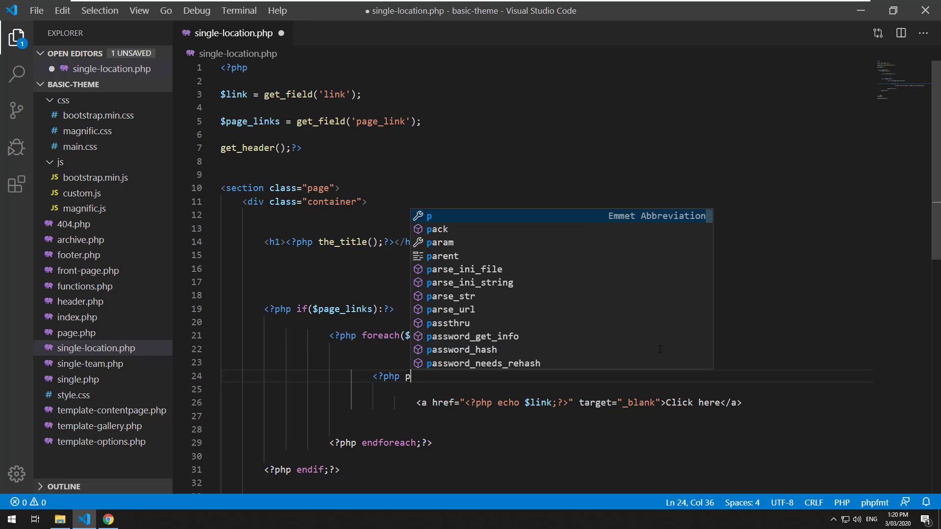
pyautogui.write('echo print_r($link);?>')
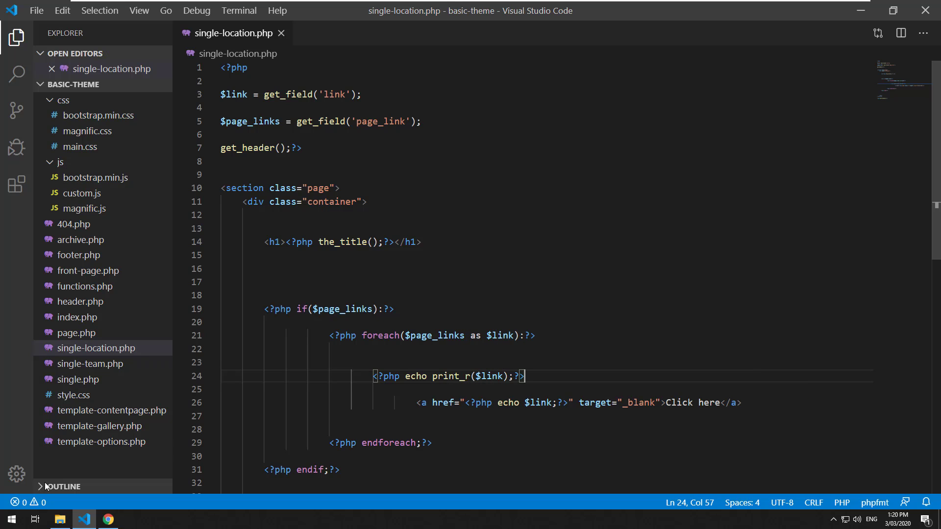
pyautogui.click(107, 519)
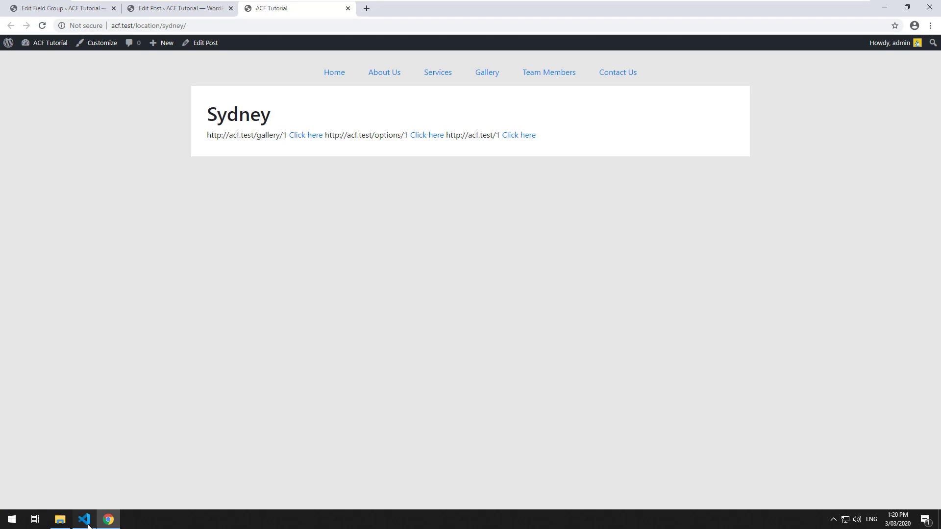
# - Remove the print_r line, make each anchor's text echo $link, save and reload the page
pyautogui.click(84, 519)
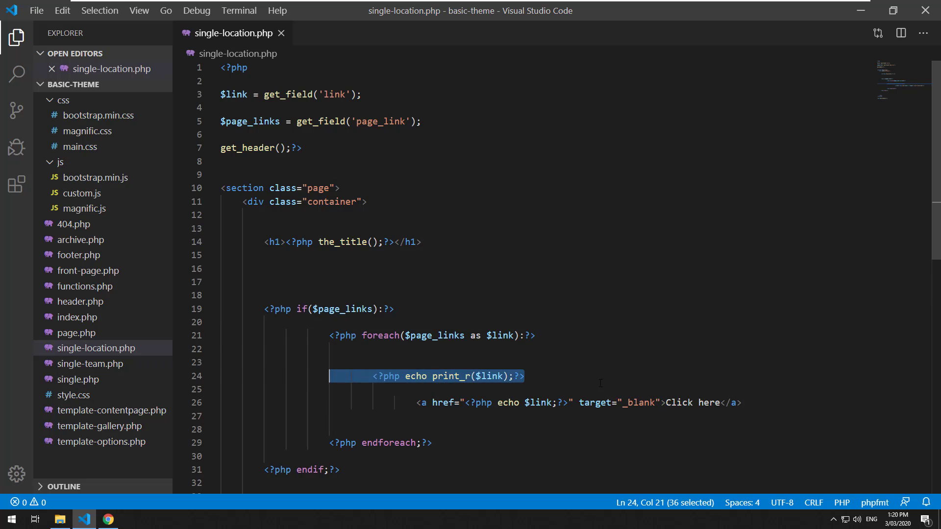
pyautogui.press('Delete')
pyautogui.write('<?php echo $link;?>')
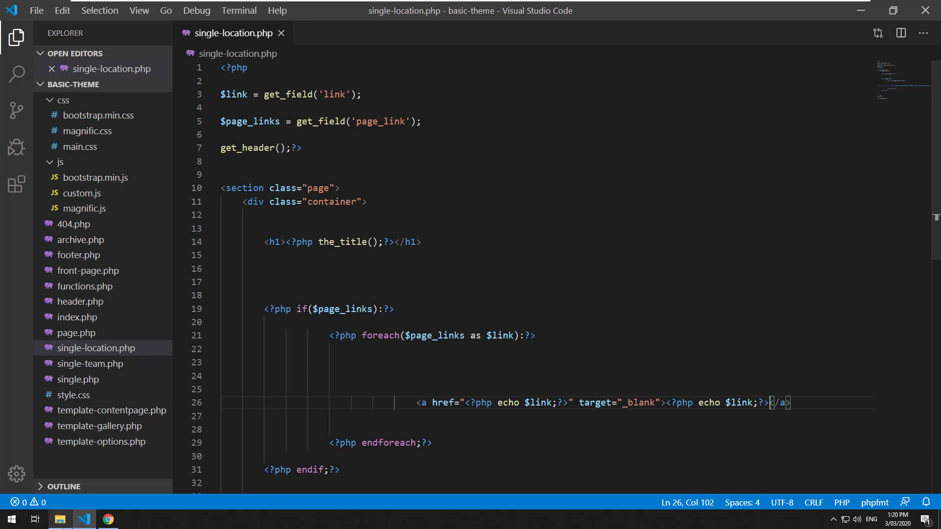
pyautogui.click(108, 519)
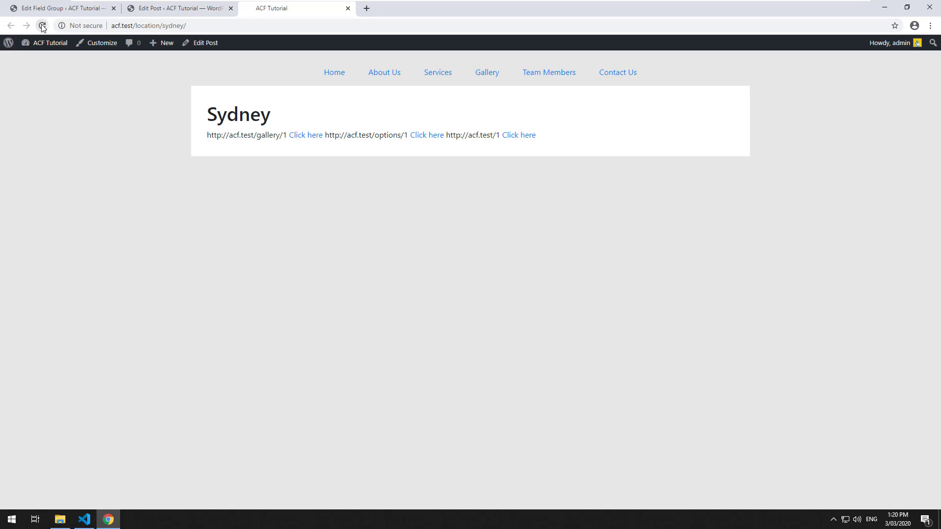
pyautogui.click(83, 519)
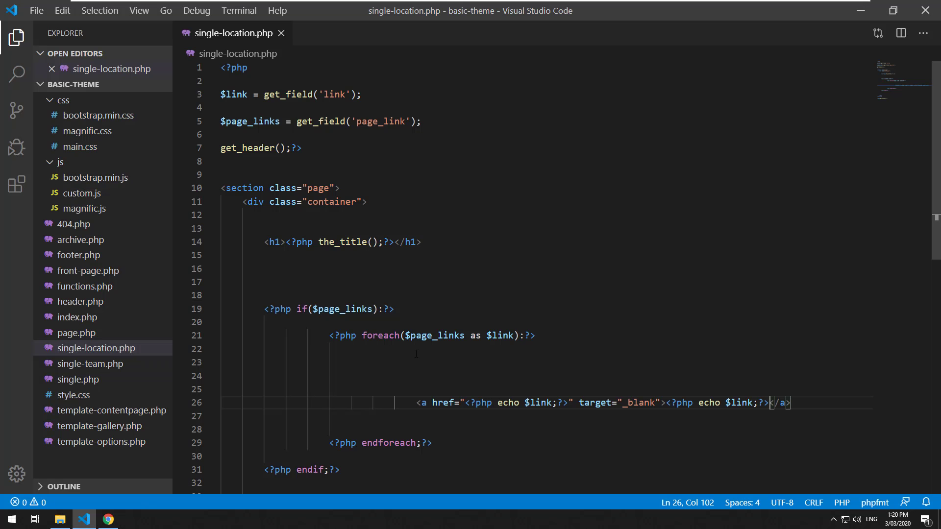
# - Wrap each anchor in <li></li> and the loop in <ul></ul>, save, and view the bulleted links in Chrome
pyautogui.write('<li>')
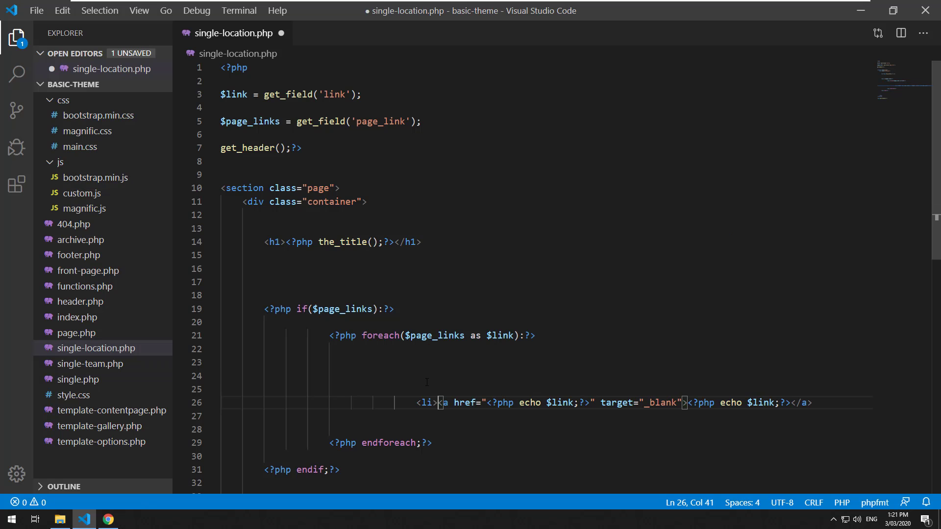
pyautogui.write('</li>')
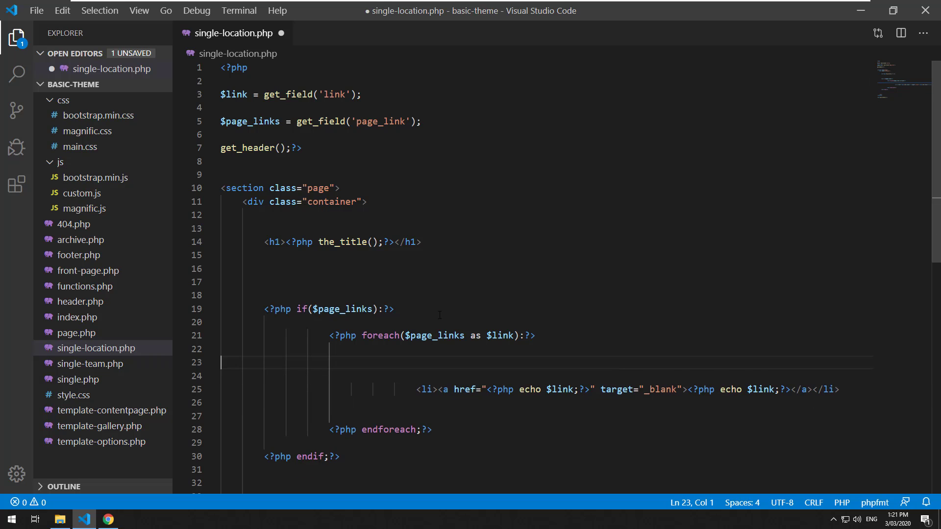
pyautogui.write('<ul>')
pyautogui.click(547, 468)
pyautogui.write('</ul>')
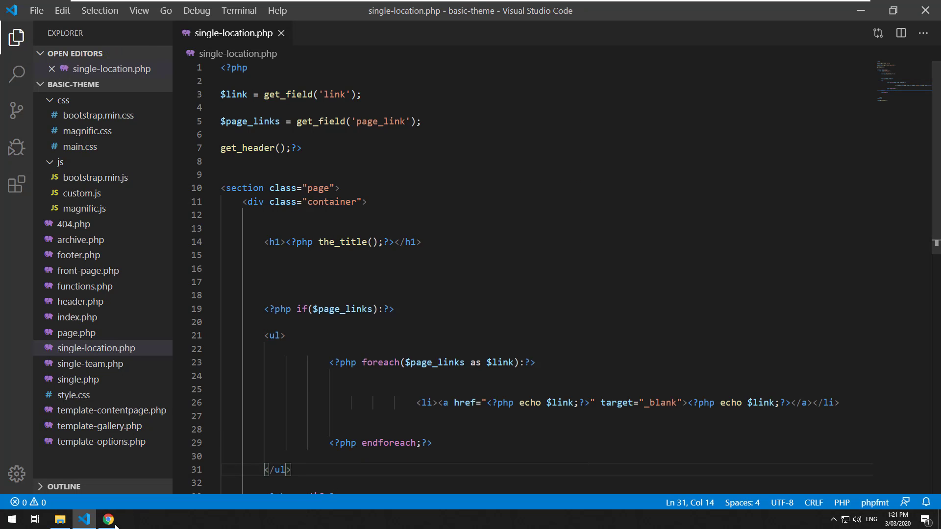
pyautogui.click(108, 519)
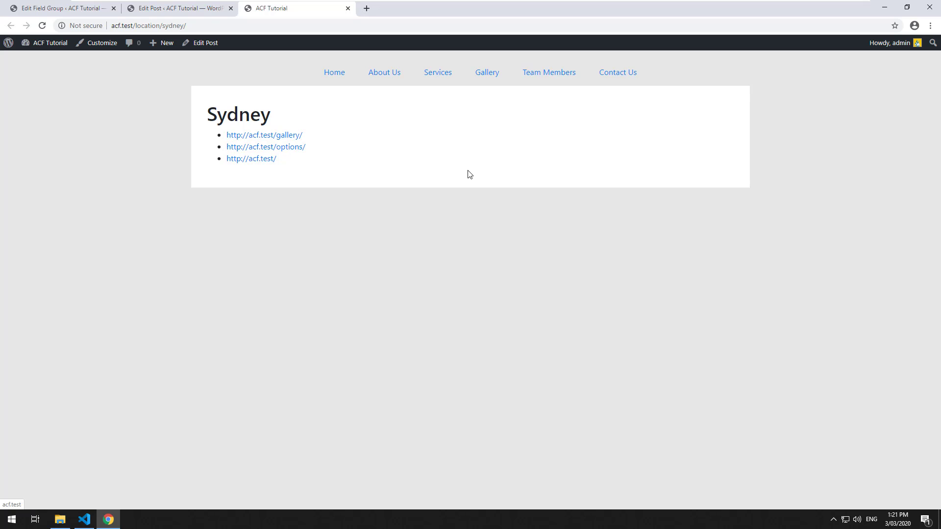
pyautogui.moveTo(287, 156)
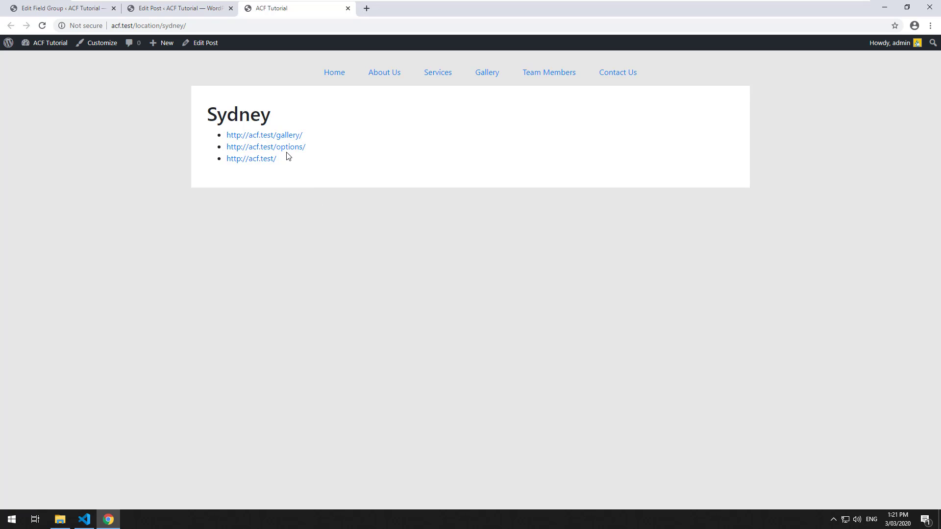
pyautogui.moveTo(423, 341)
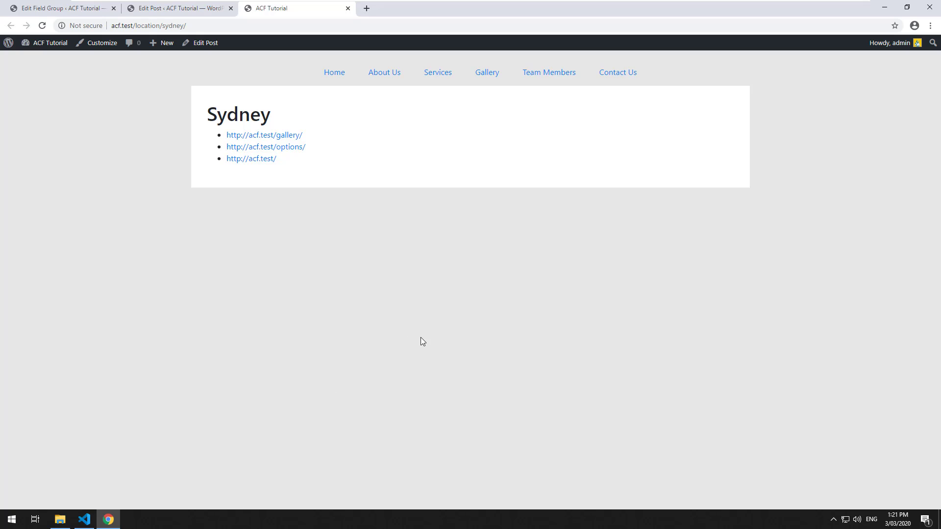
pyautogui.moveTo(531, 300)
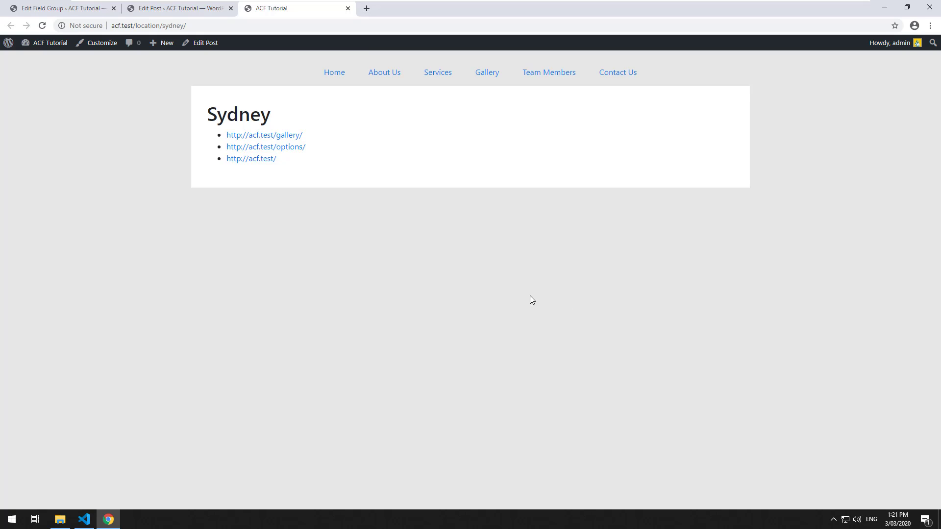